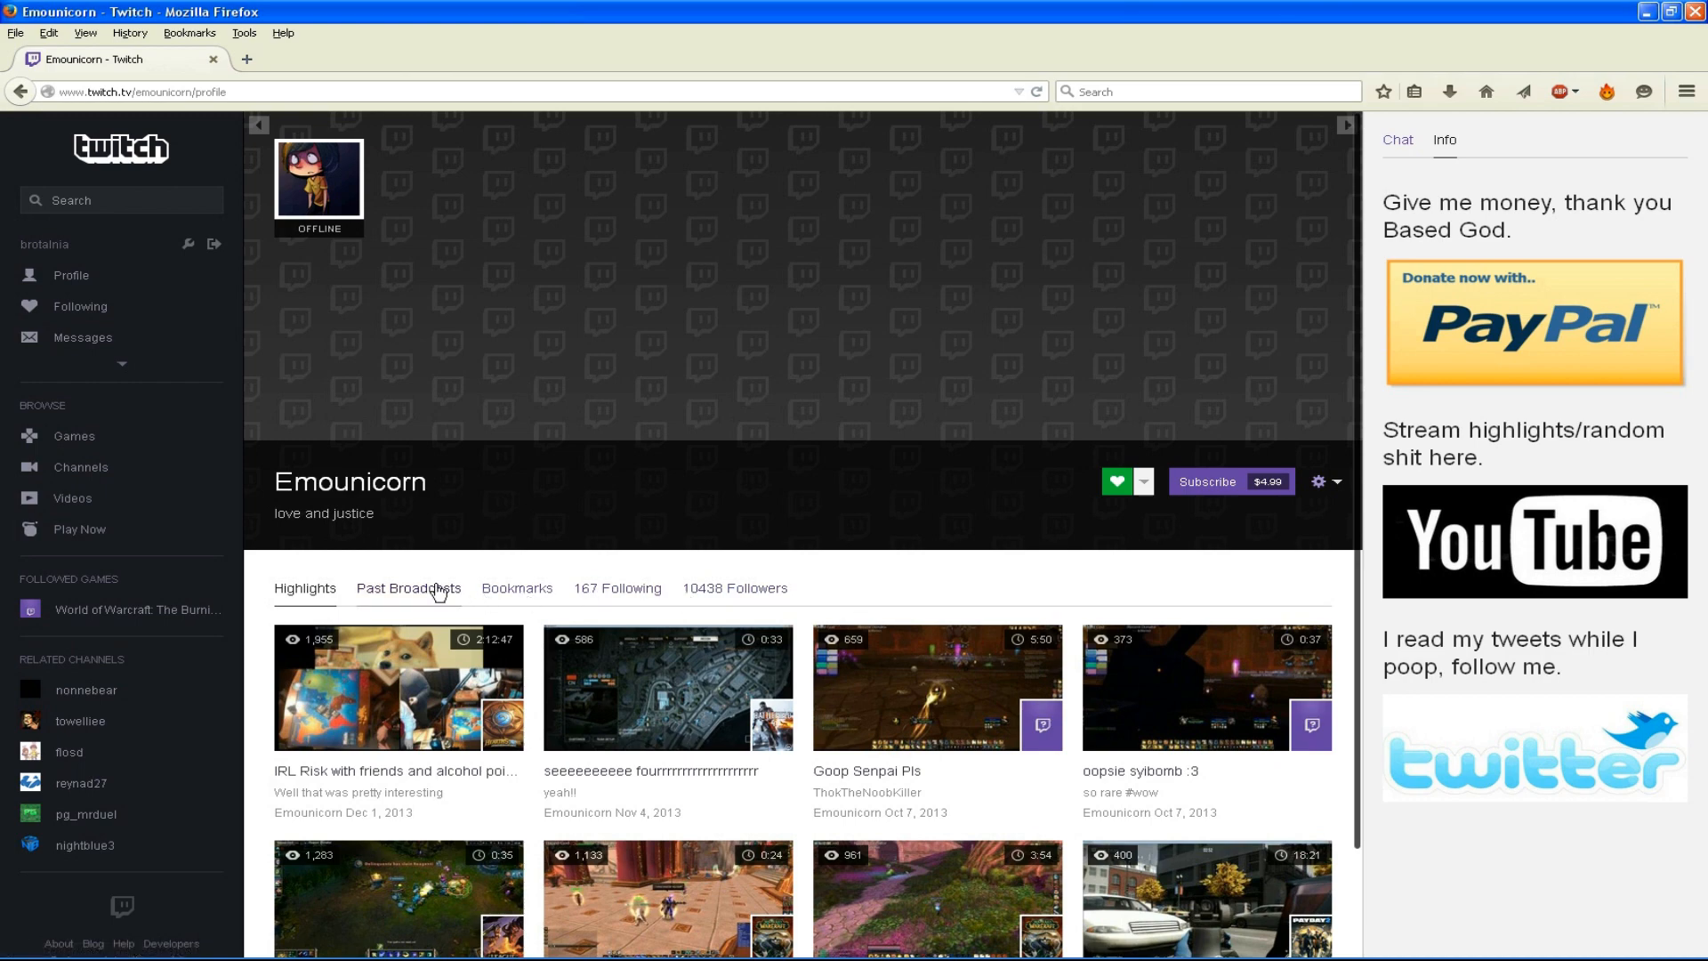
Step: Open Emounicorn's past broadcasts and the 'the true ret struggle' video in Firefox
left_click(409, 588)
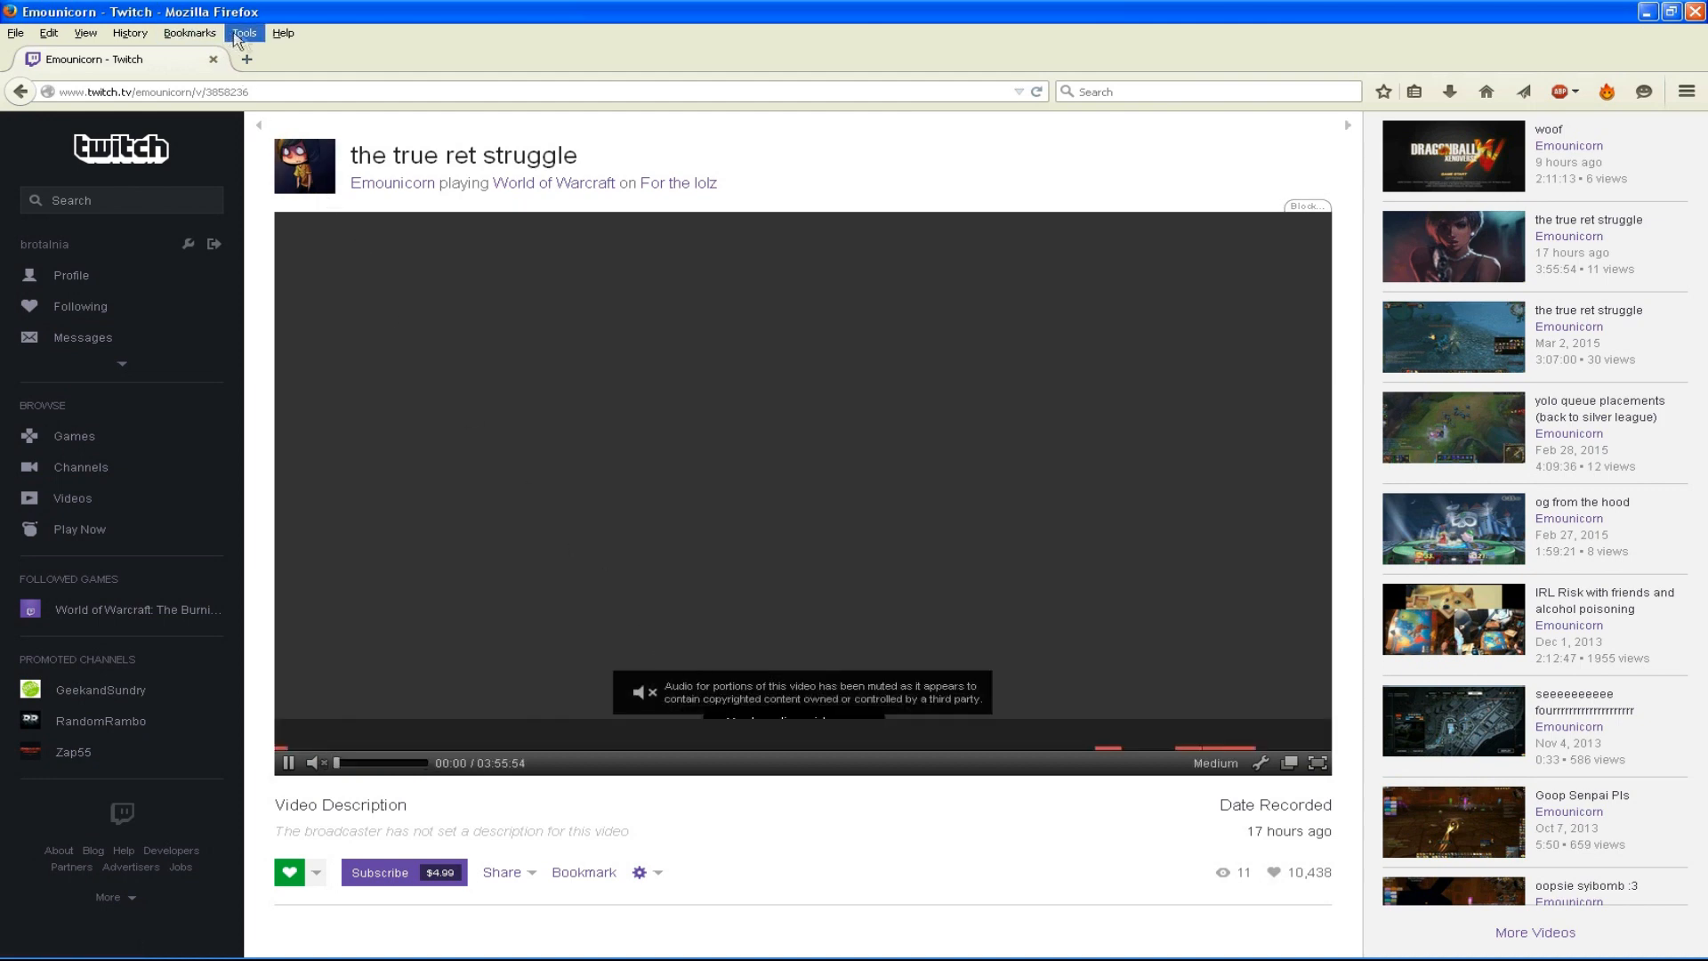
left_click(244, 32)
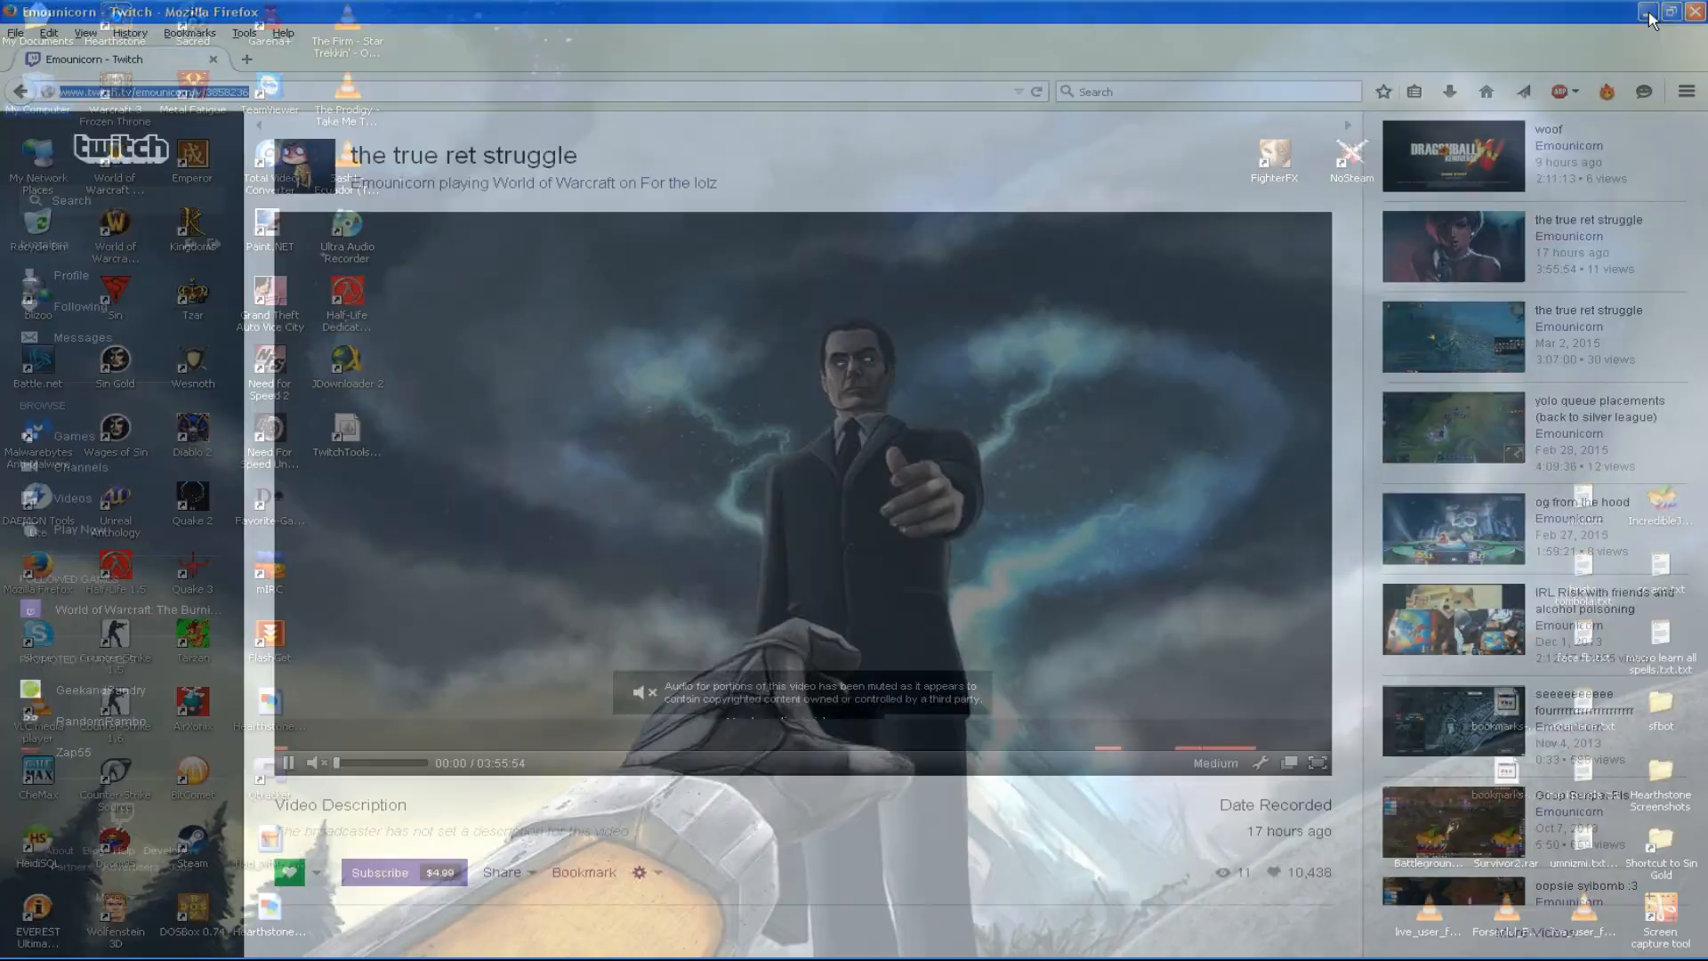
Step: Minimize Firefox, start JDownloader 2 from its desktop shortcut and view LinkGrabber
left_click(1647, 12)
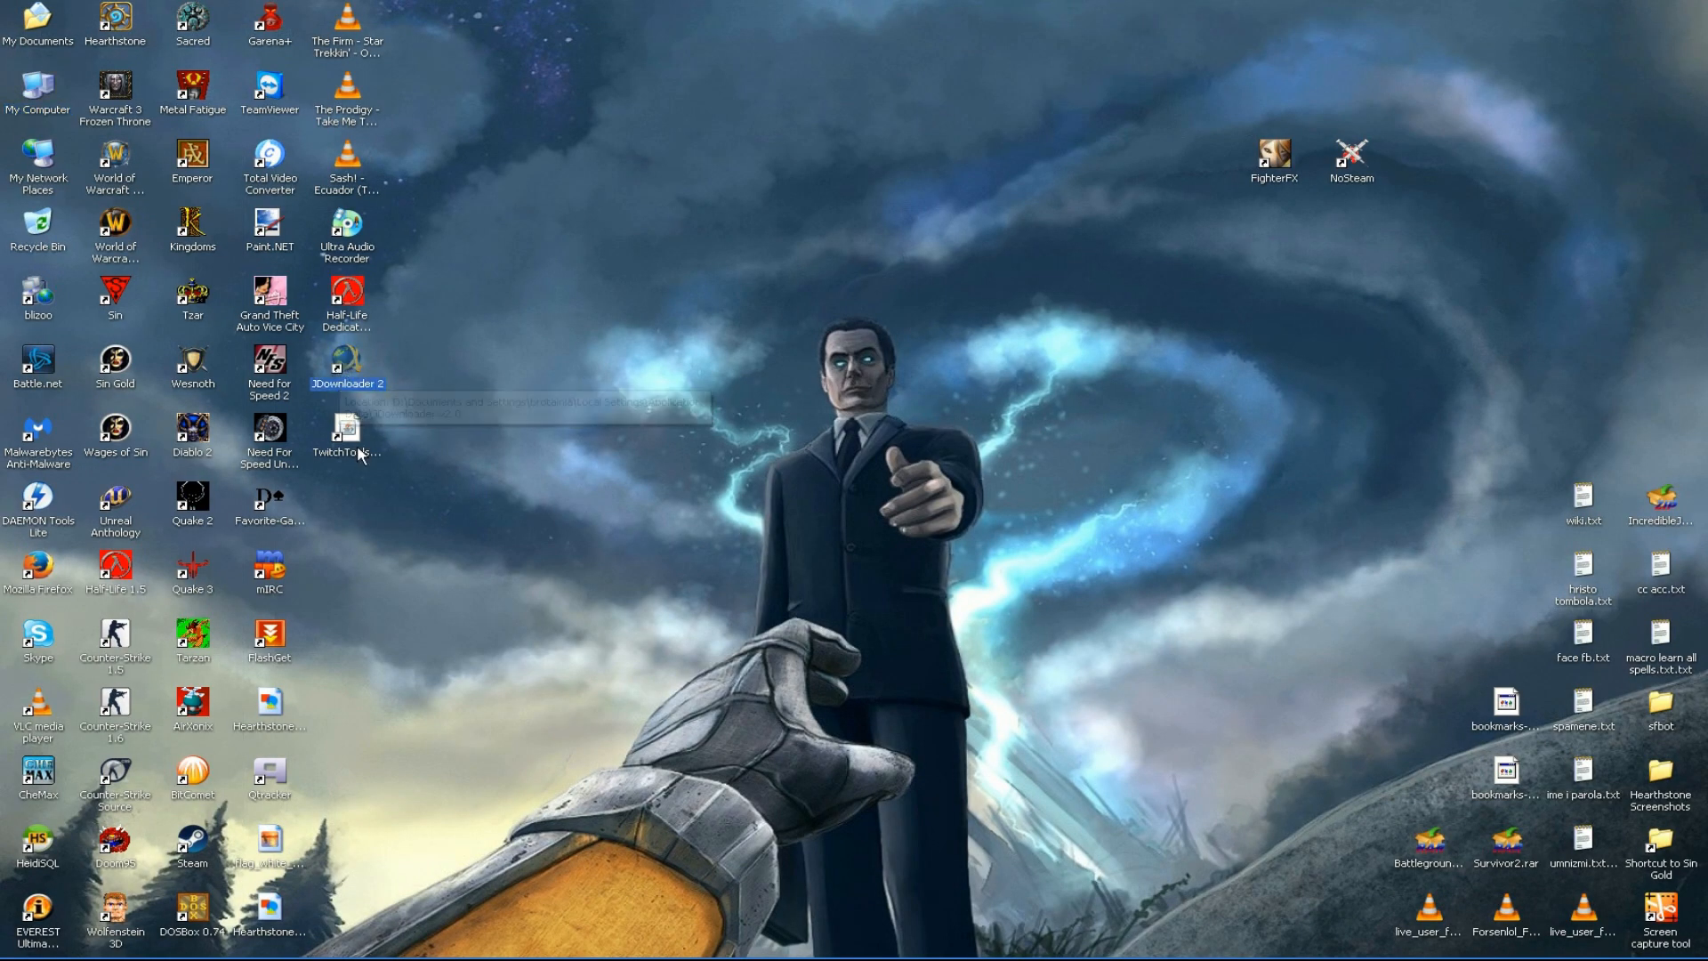
double_click(346, 360)
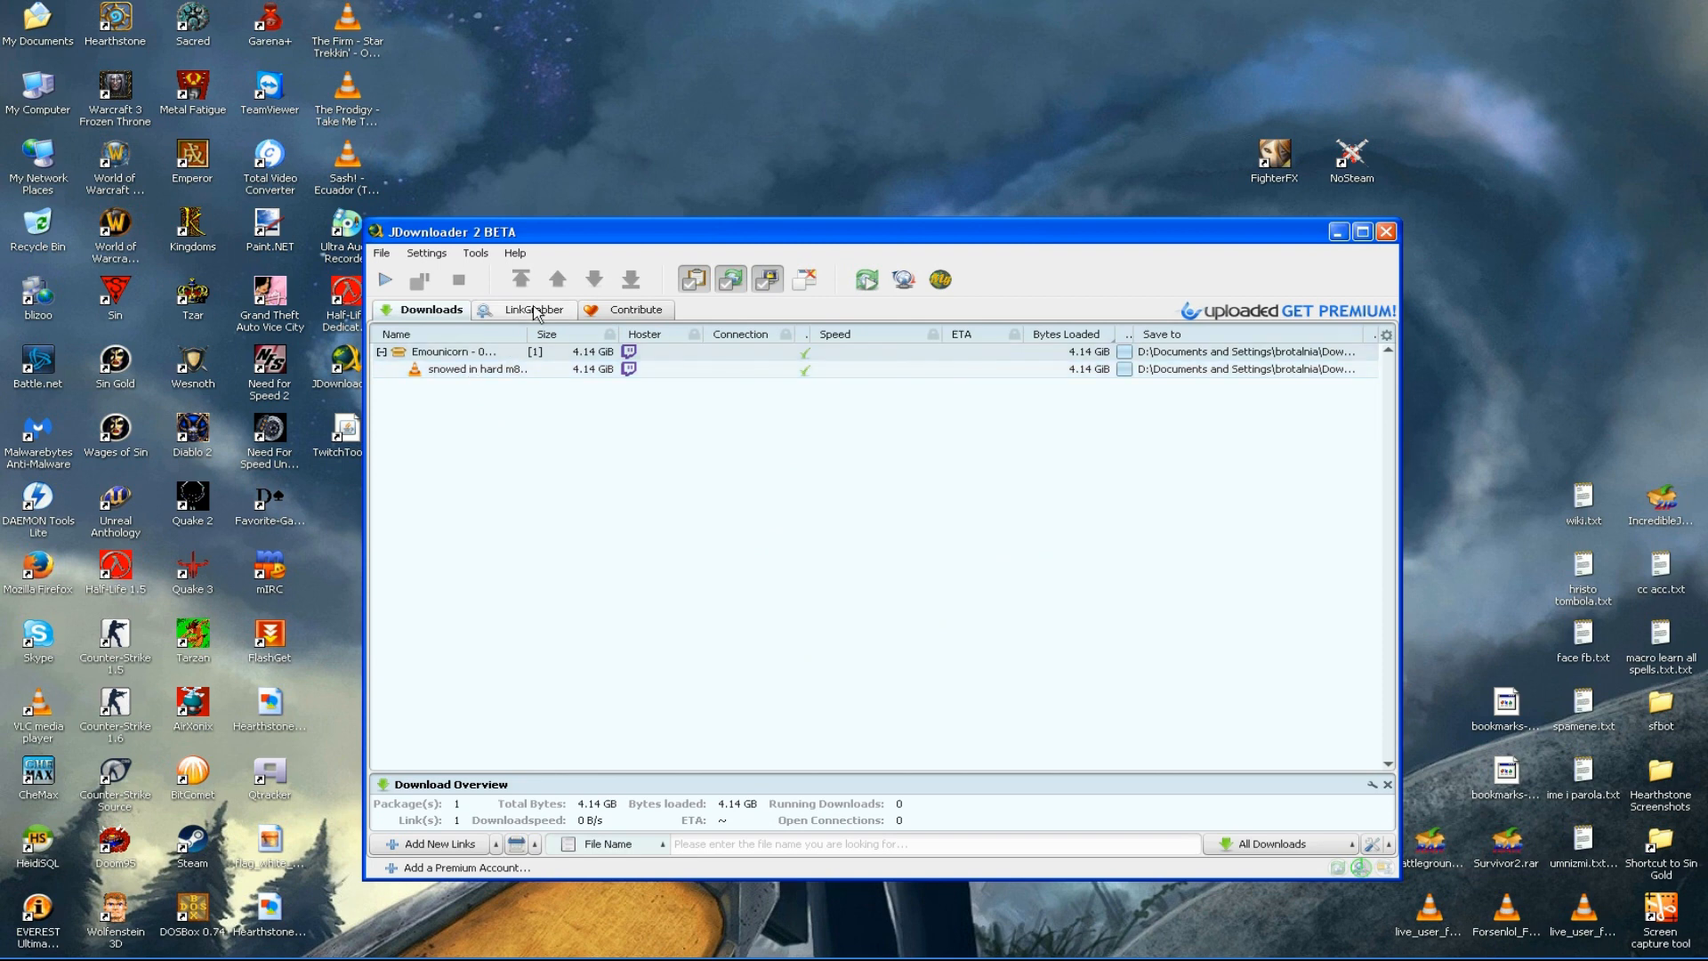
left_click(534, 309)
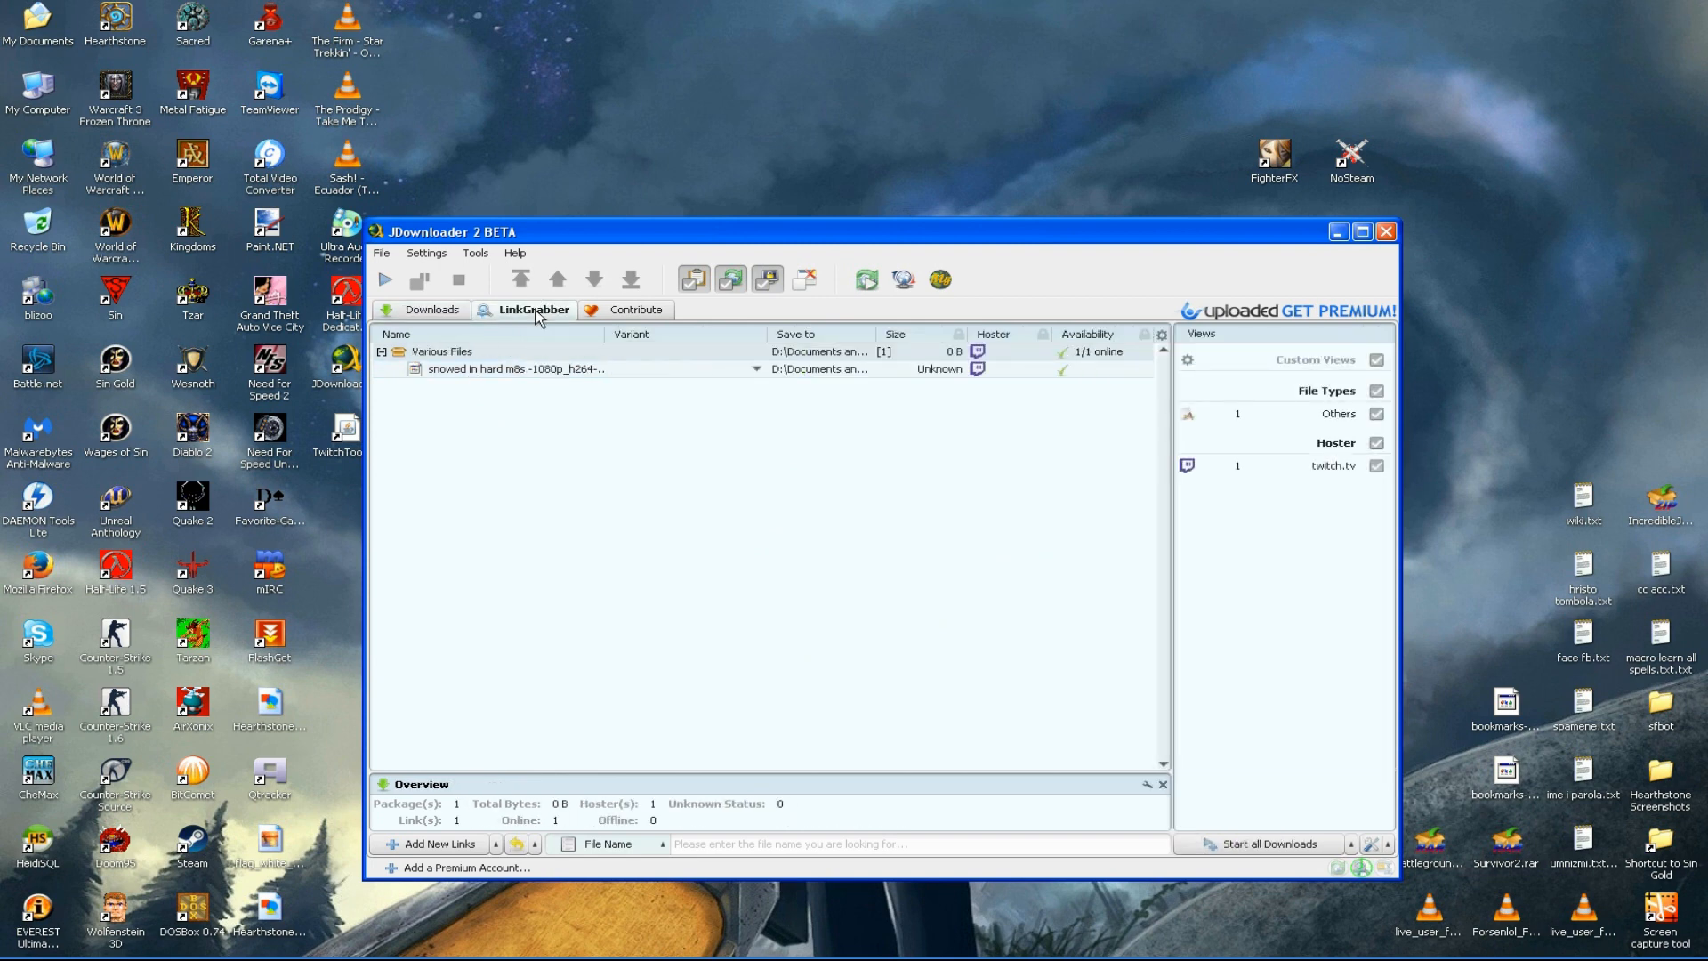
mouse_move(452, 834)
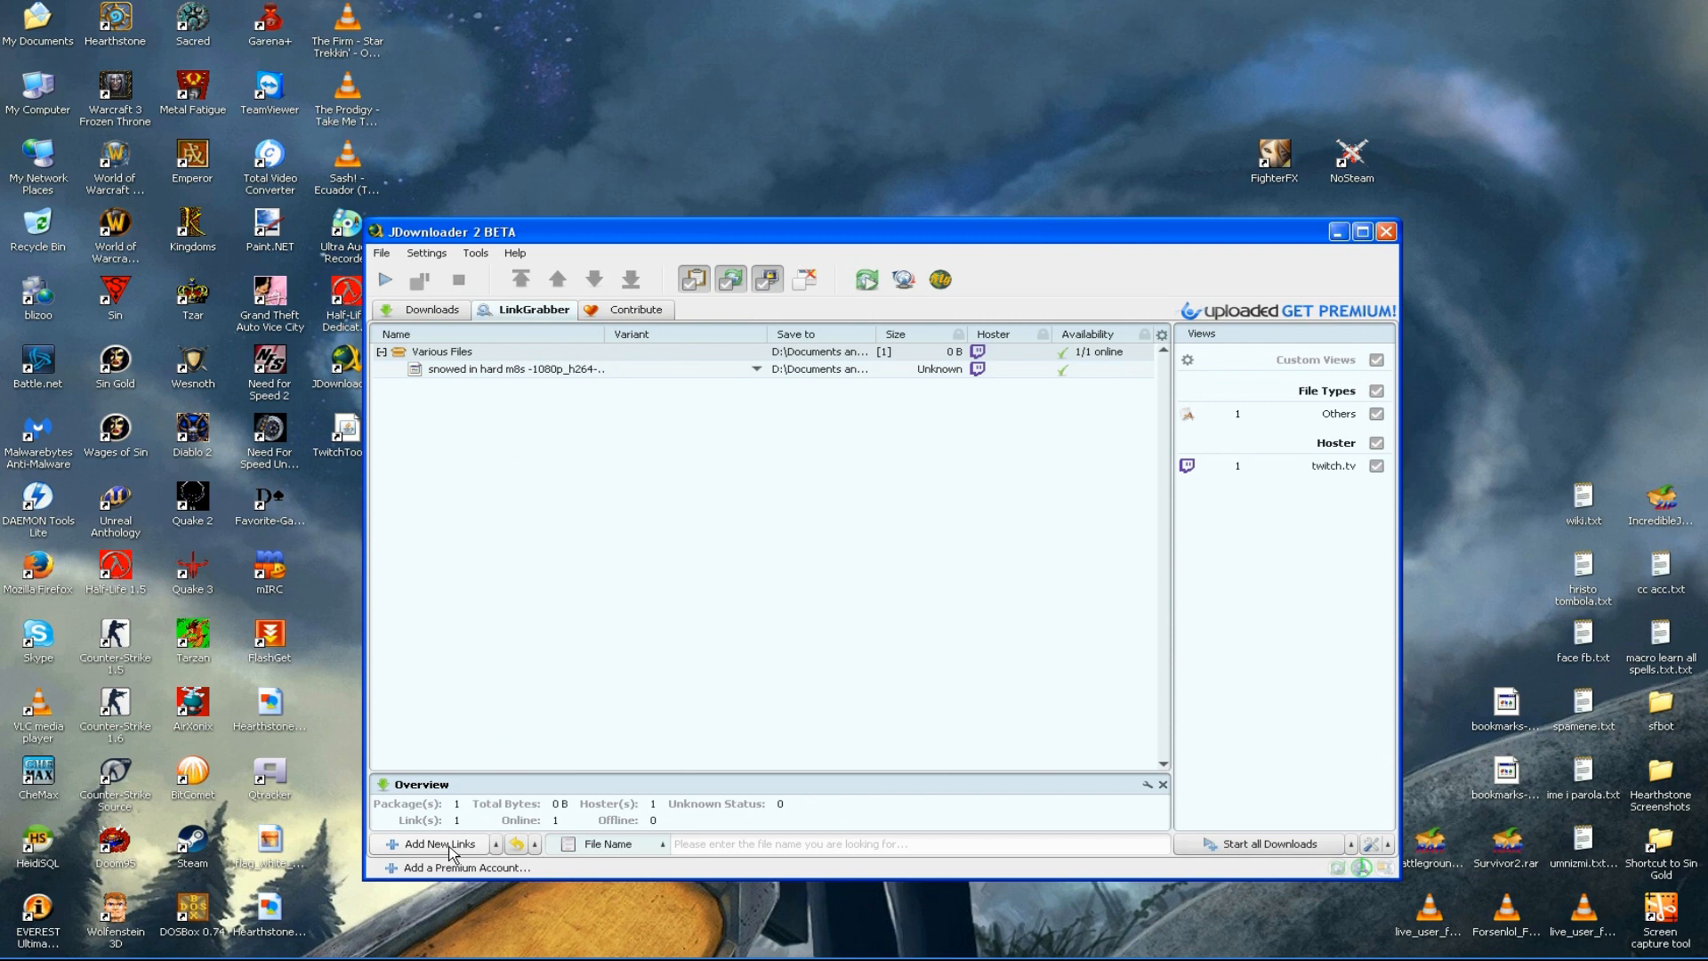
Step: Add the pasted 'the true ret struggle' Twitch URL and select its new package
left_click(438, 844)
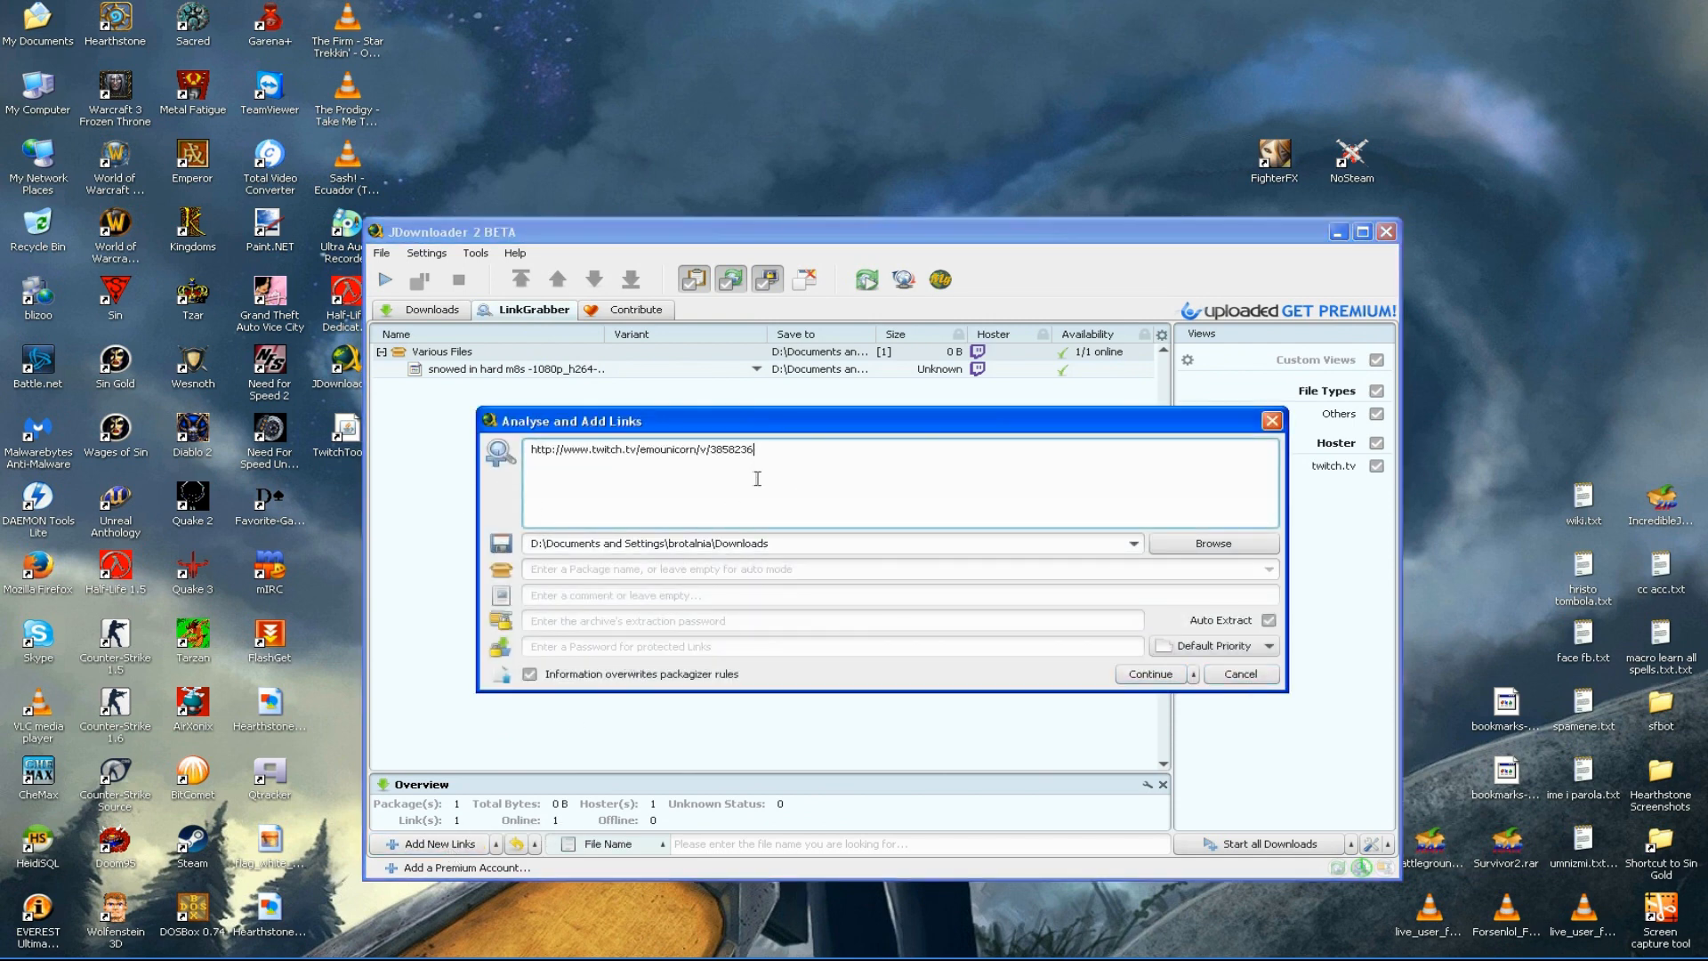
left_click(1151, 673)
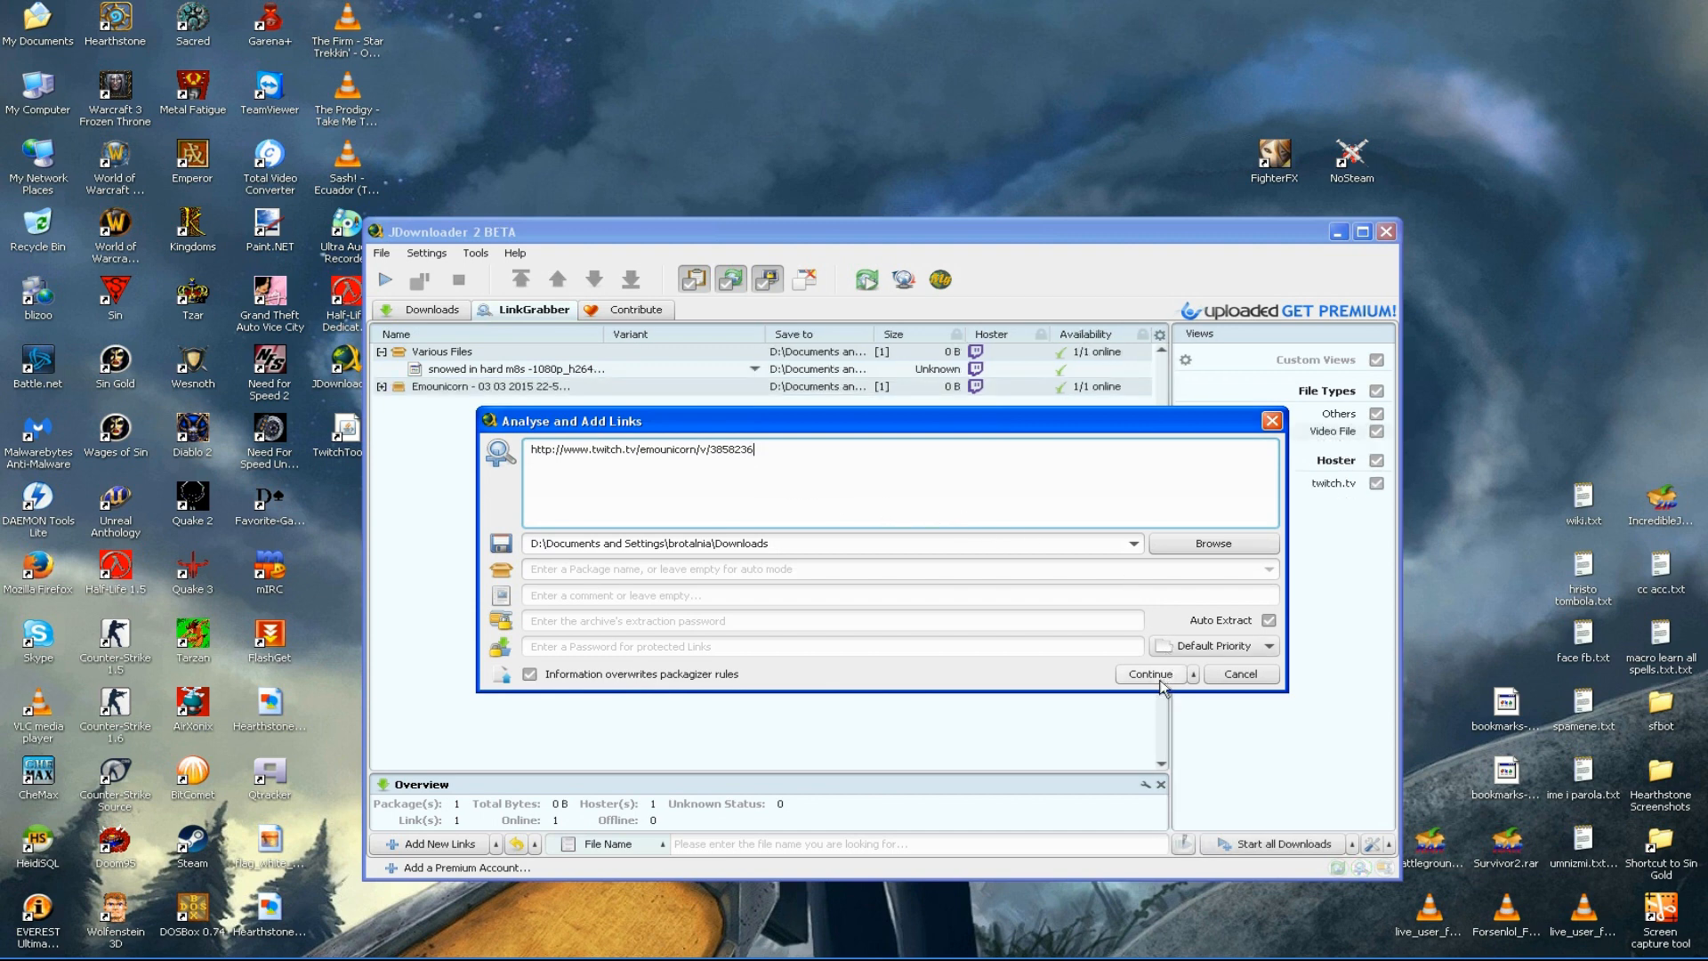
left_click(1150, 673)
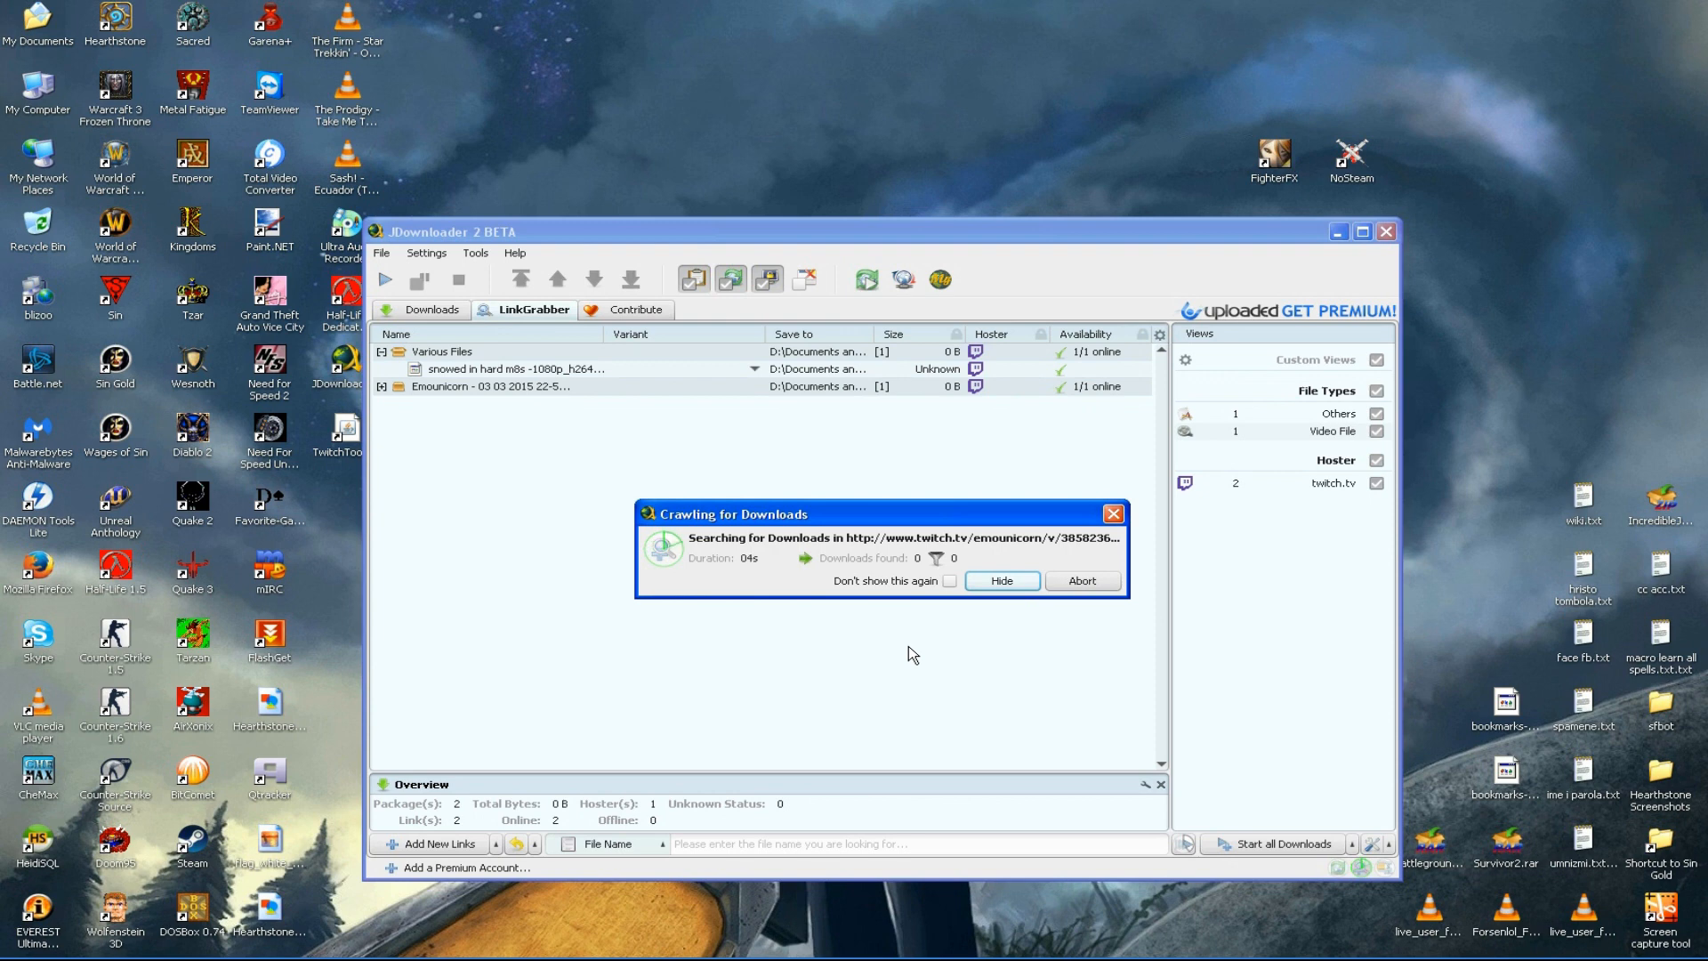
left_click(999, 579)
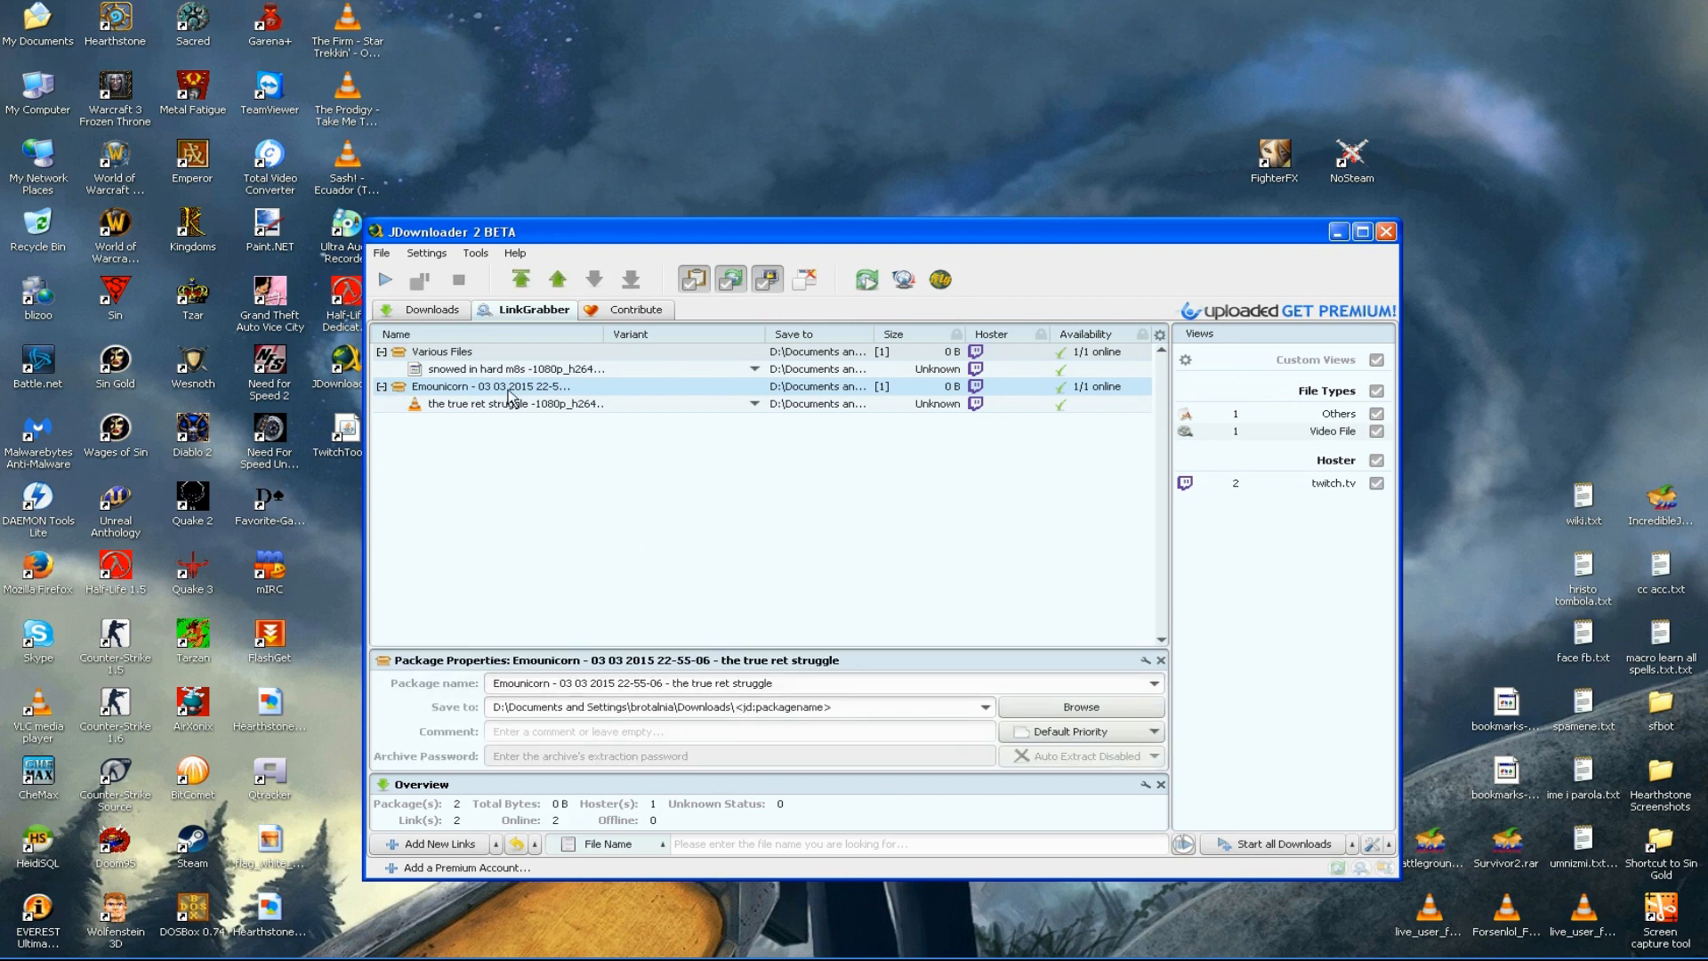
left_click(512, 368)
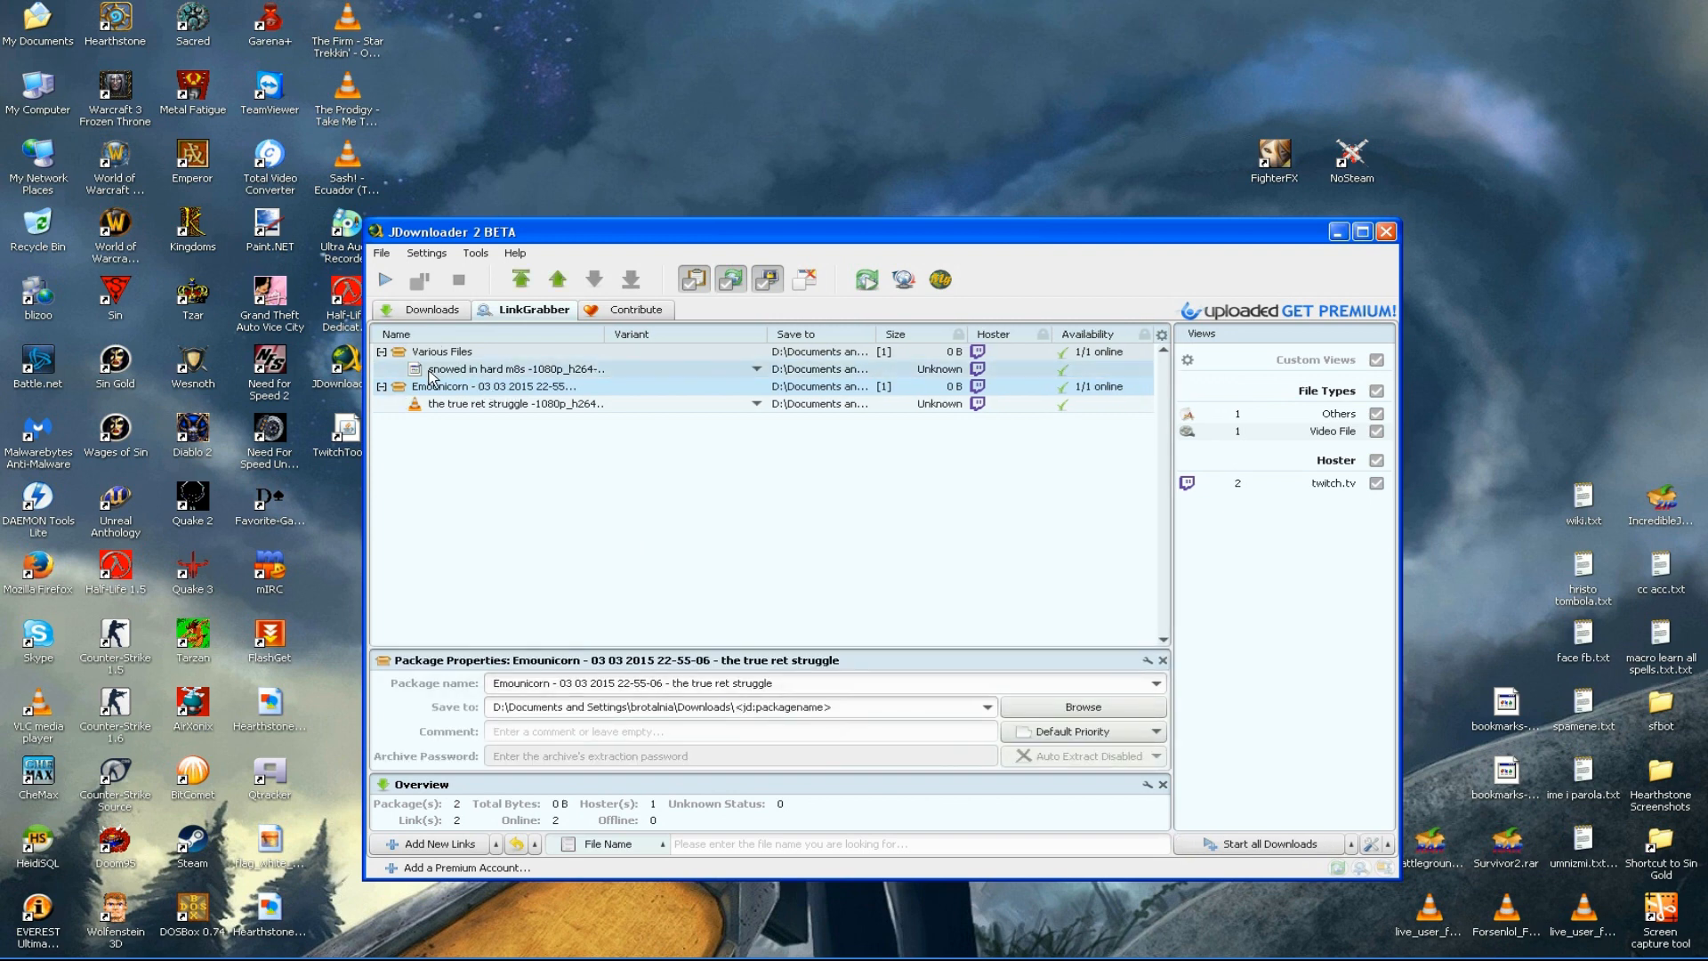
Step: Download the 5.78 GB 'the true ret struggle' file and bring up its Downloads context menu
right_click(513, 403)
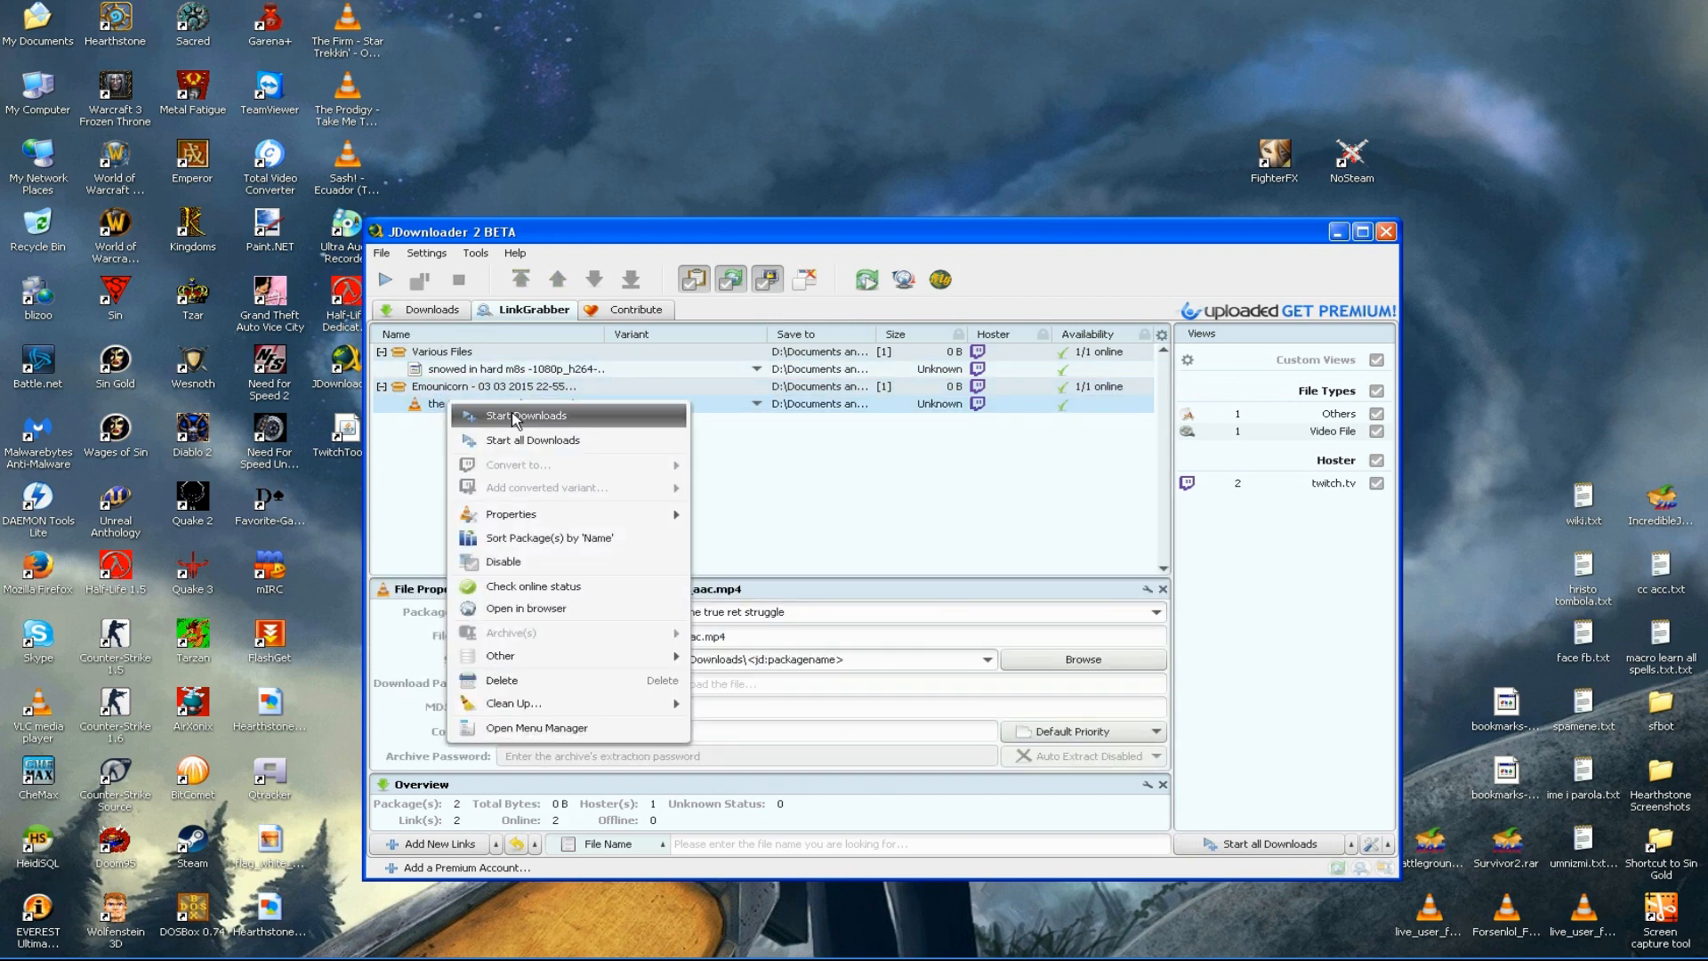
left_click(526, 415)
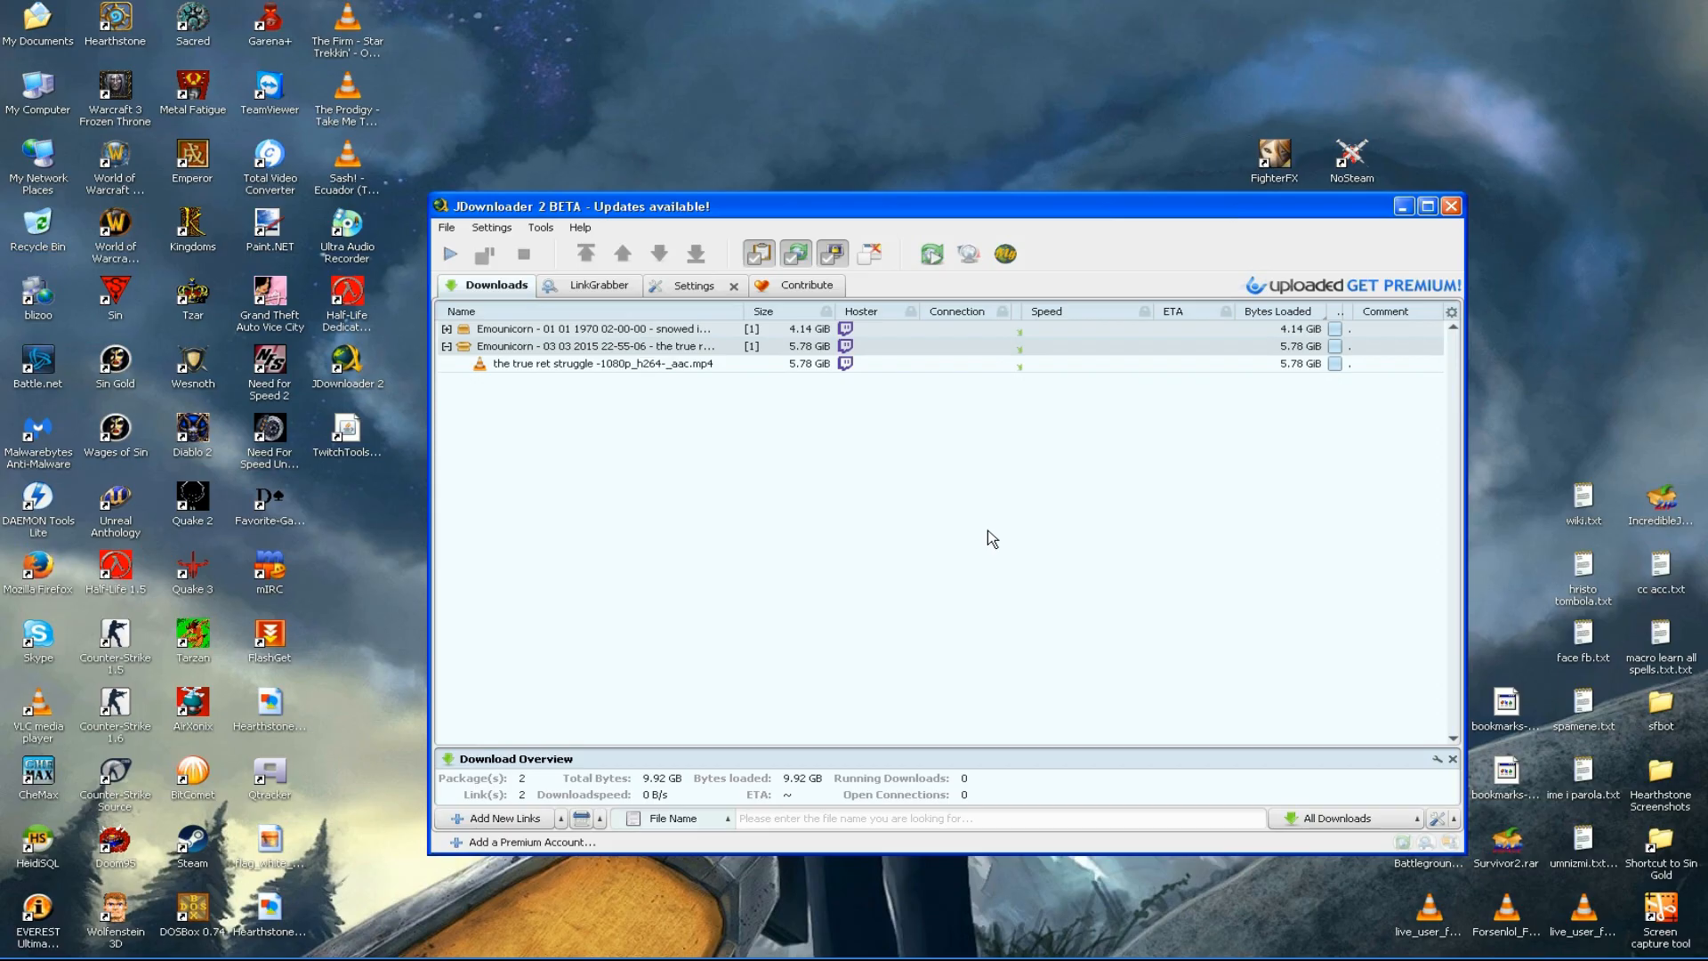
mouse_move(526, 386)
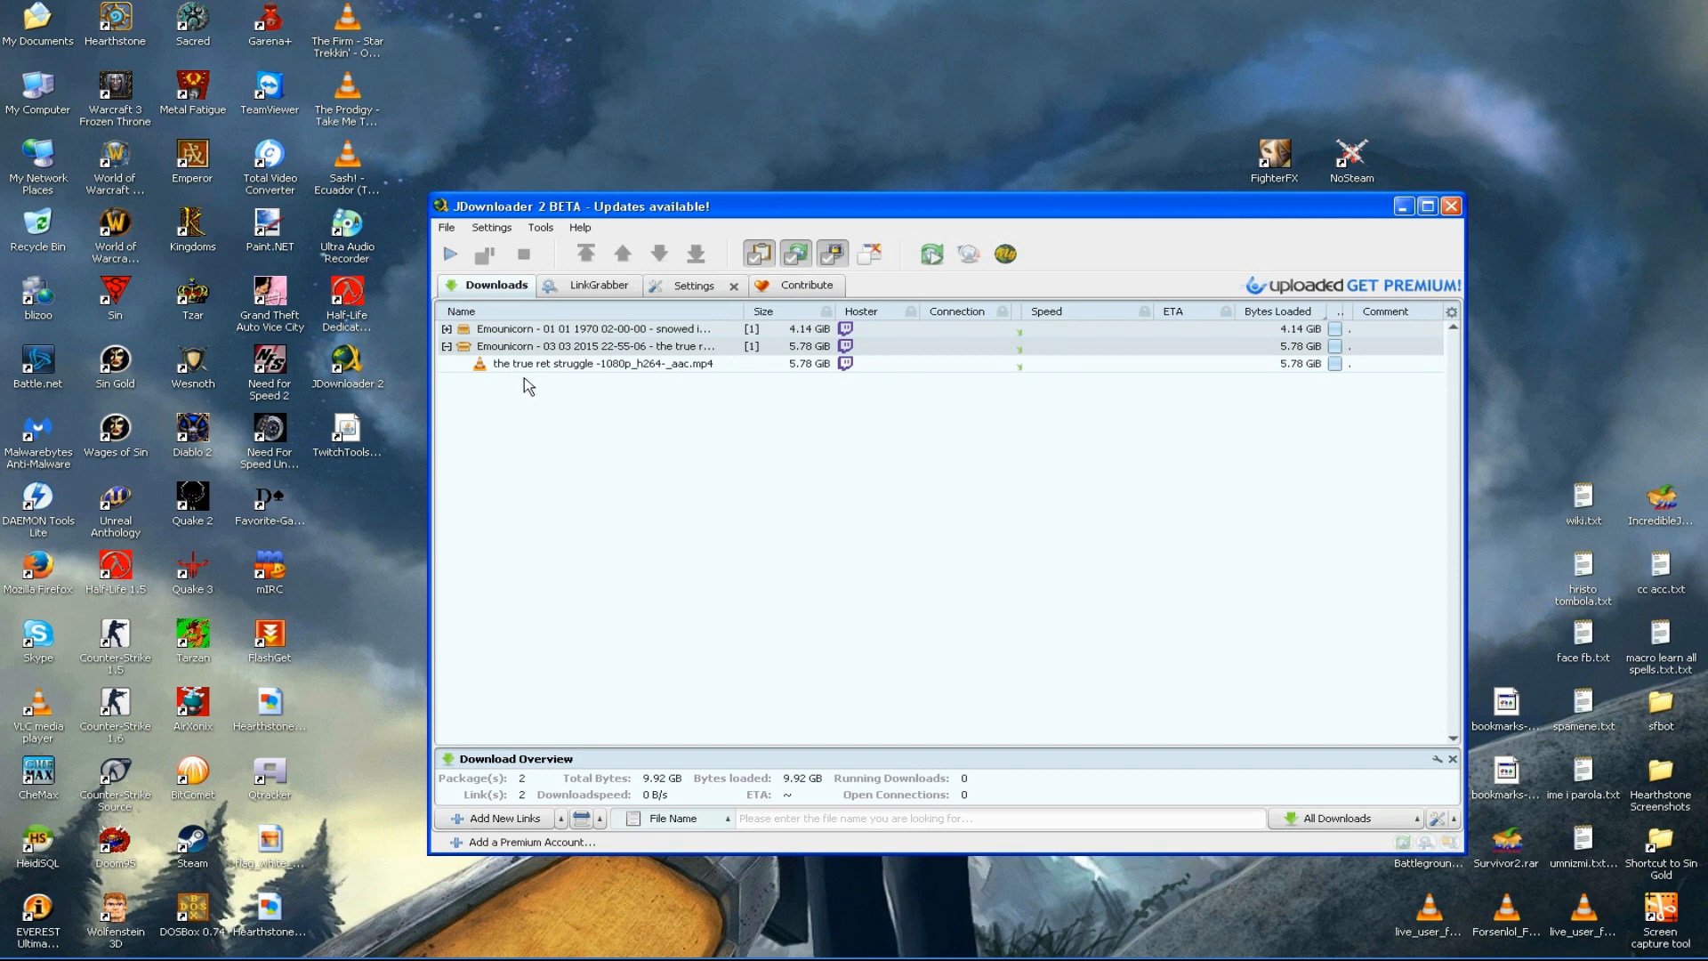
right_click(602, 363)
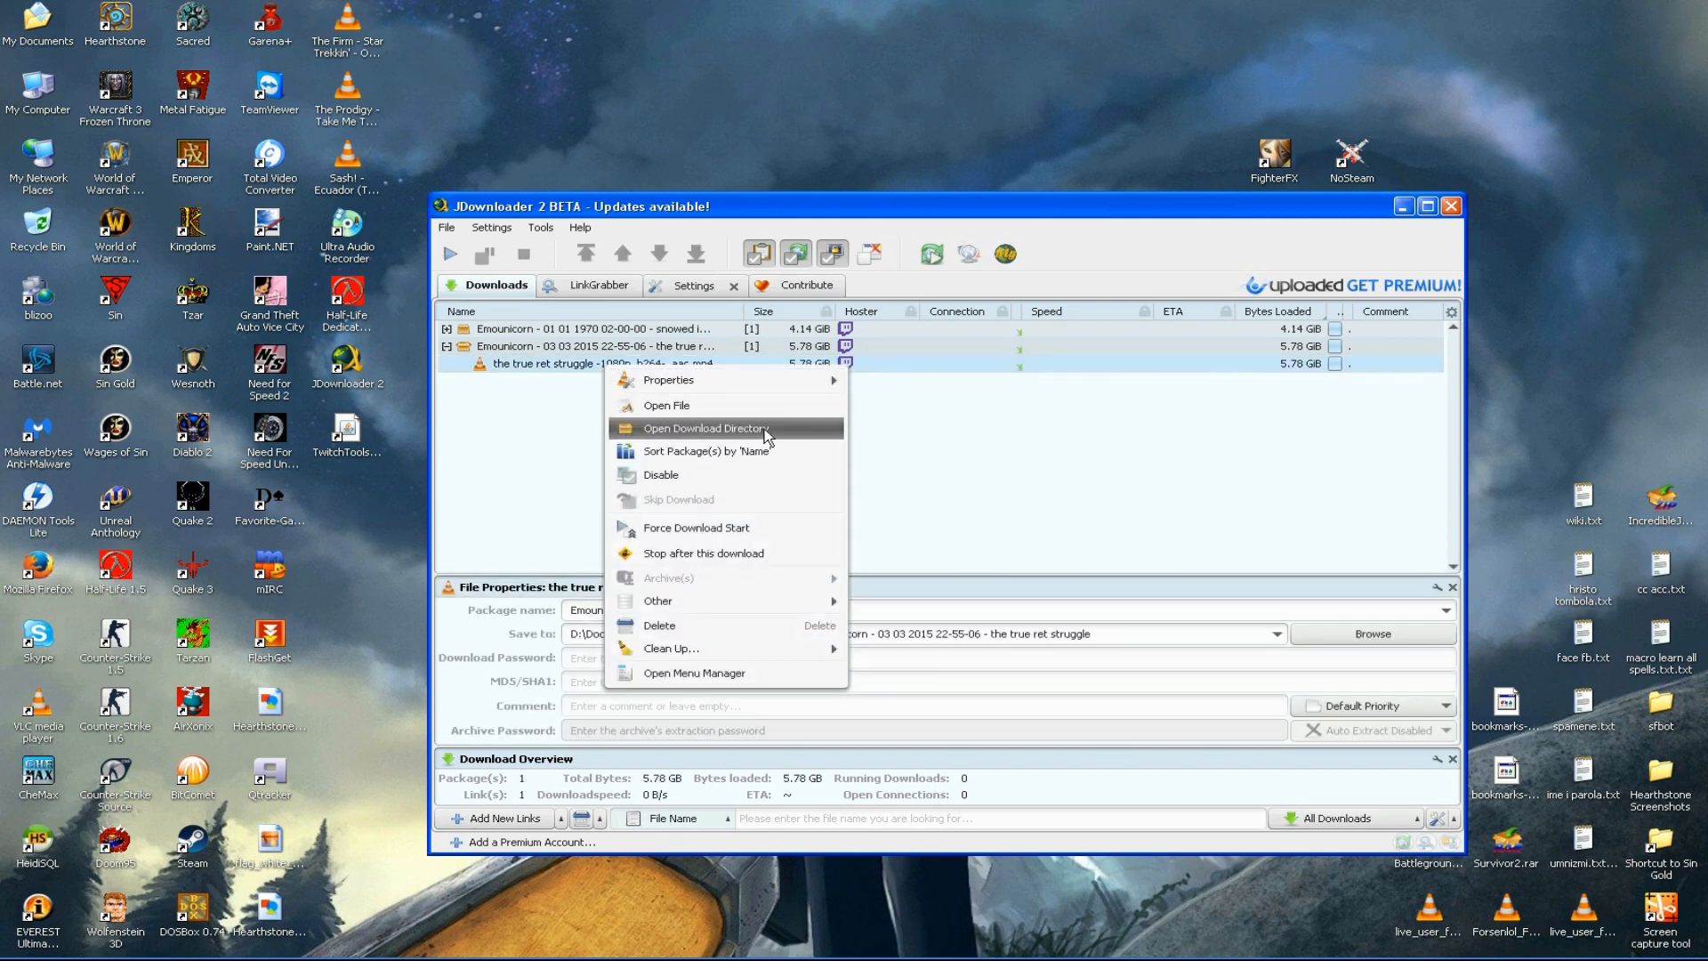
Step: Open the download directory and play 'the true ret struggle' MP4 in VLC
left_click(705, 427)
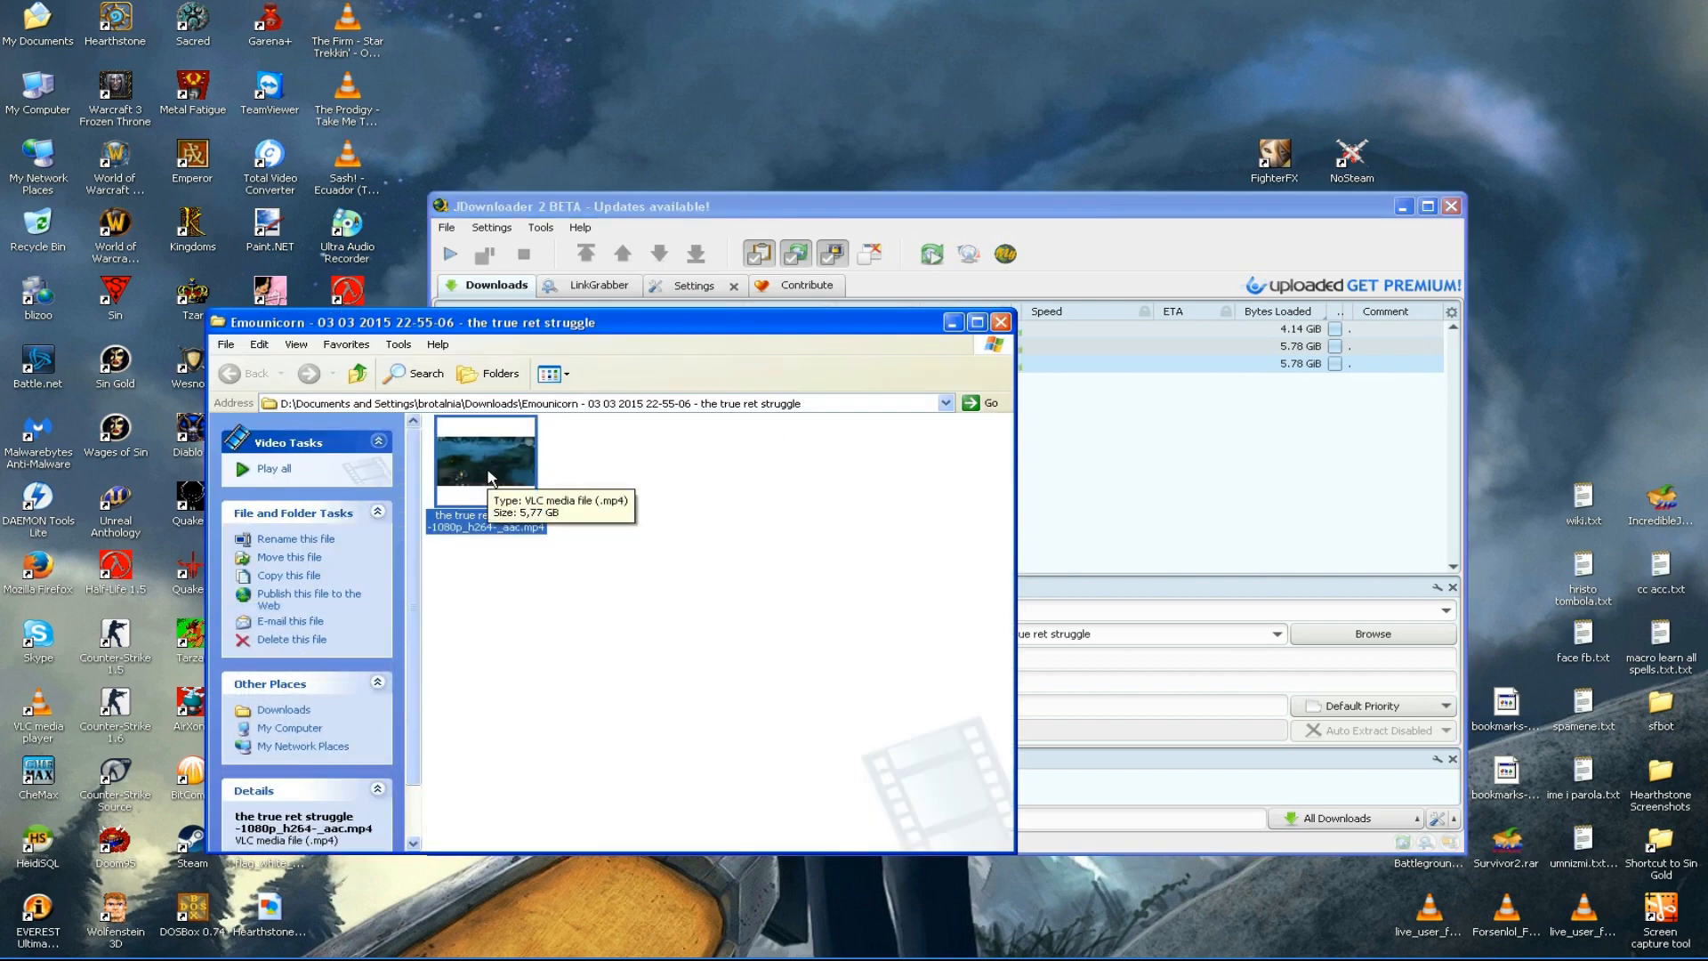
double_click(485, 456)
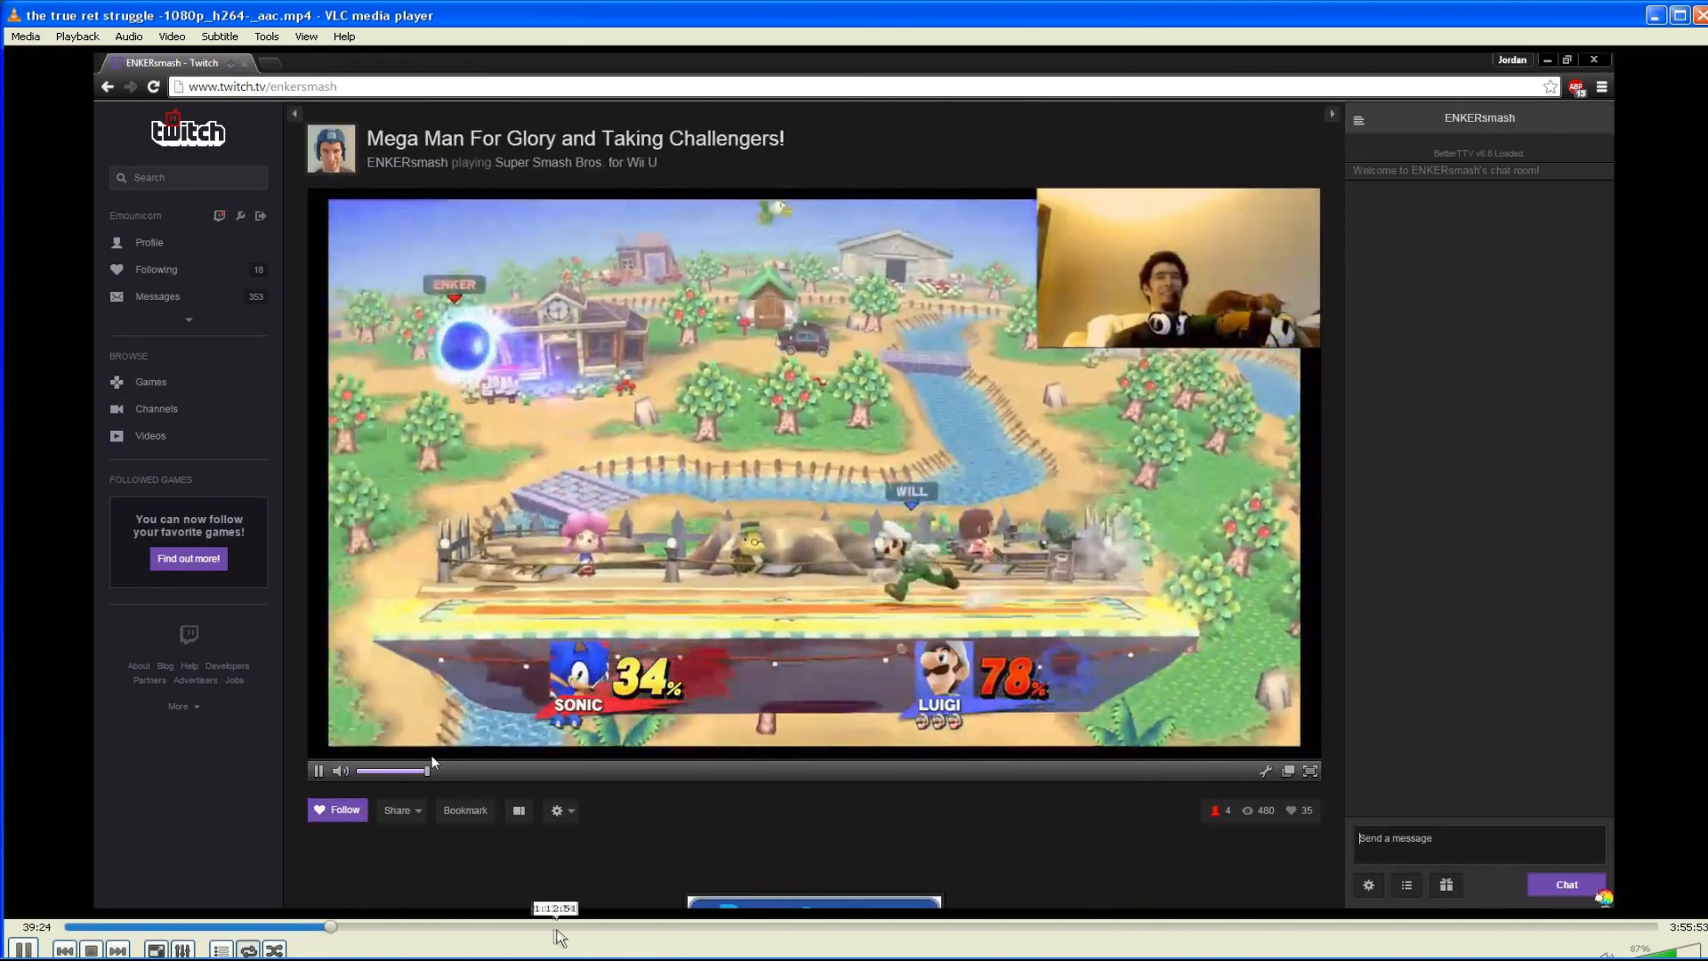
Step: Skip the recording ahead to about 2:05, then close VLC
left_click(155, 407)
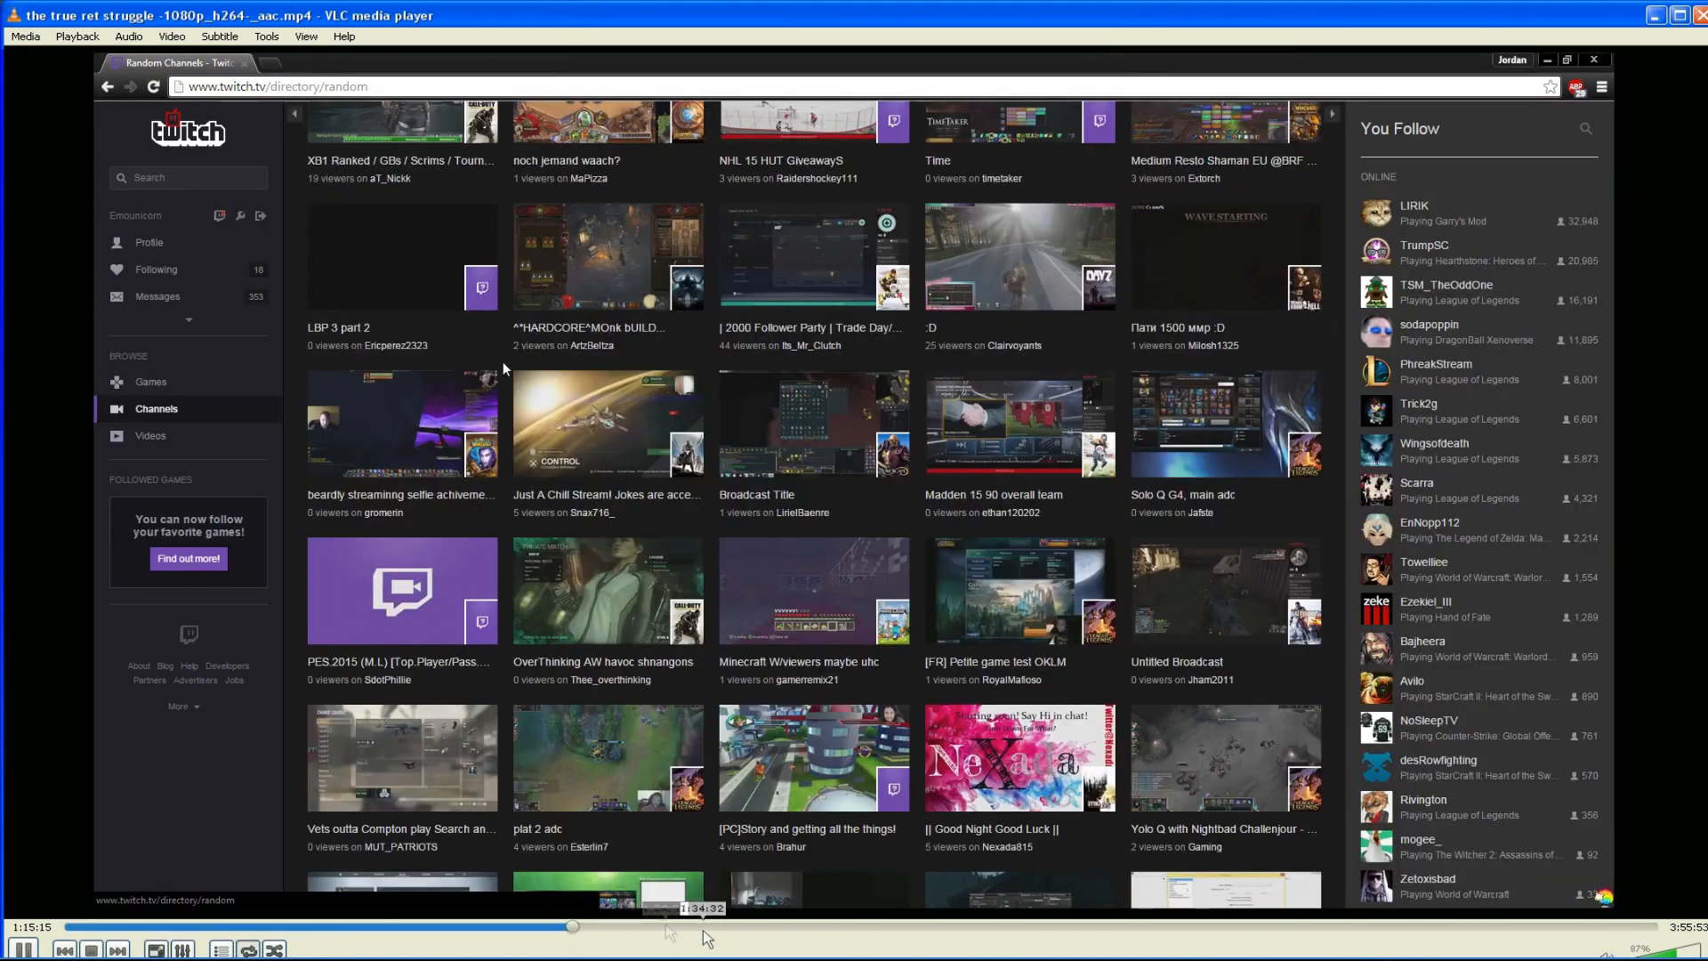
left_click_drag(572, 927, 913, 927)
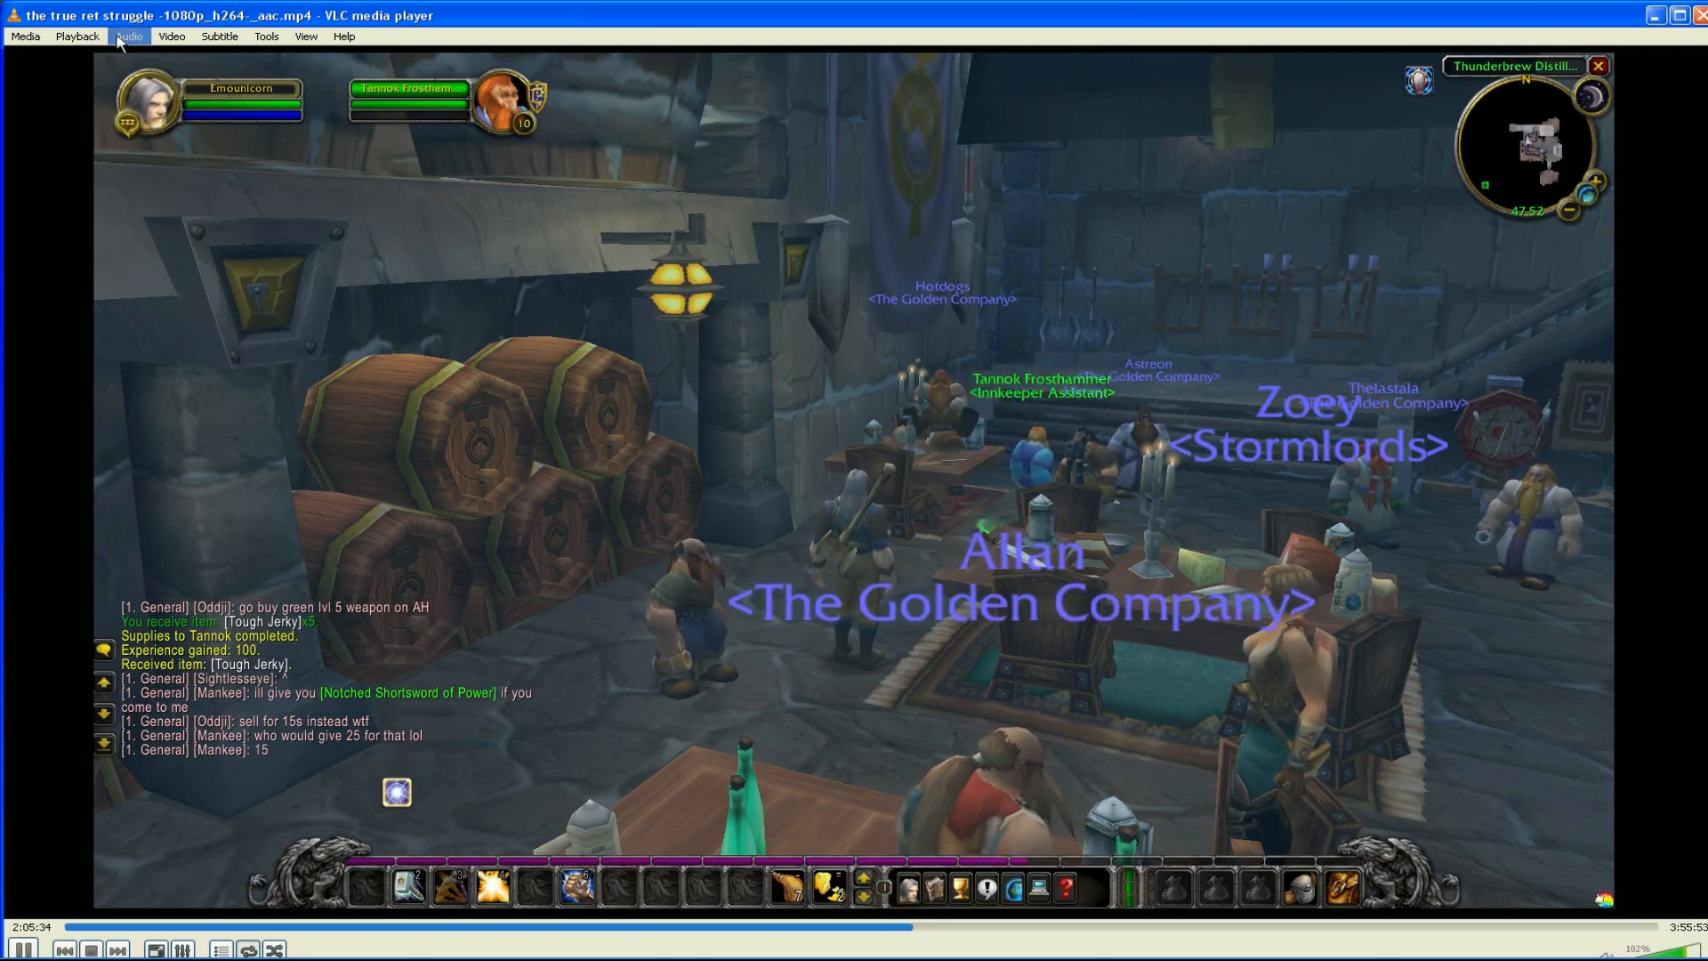
left_click(127, 35)
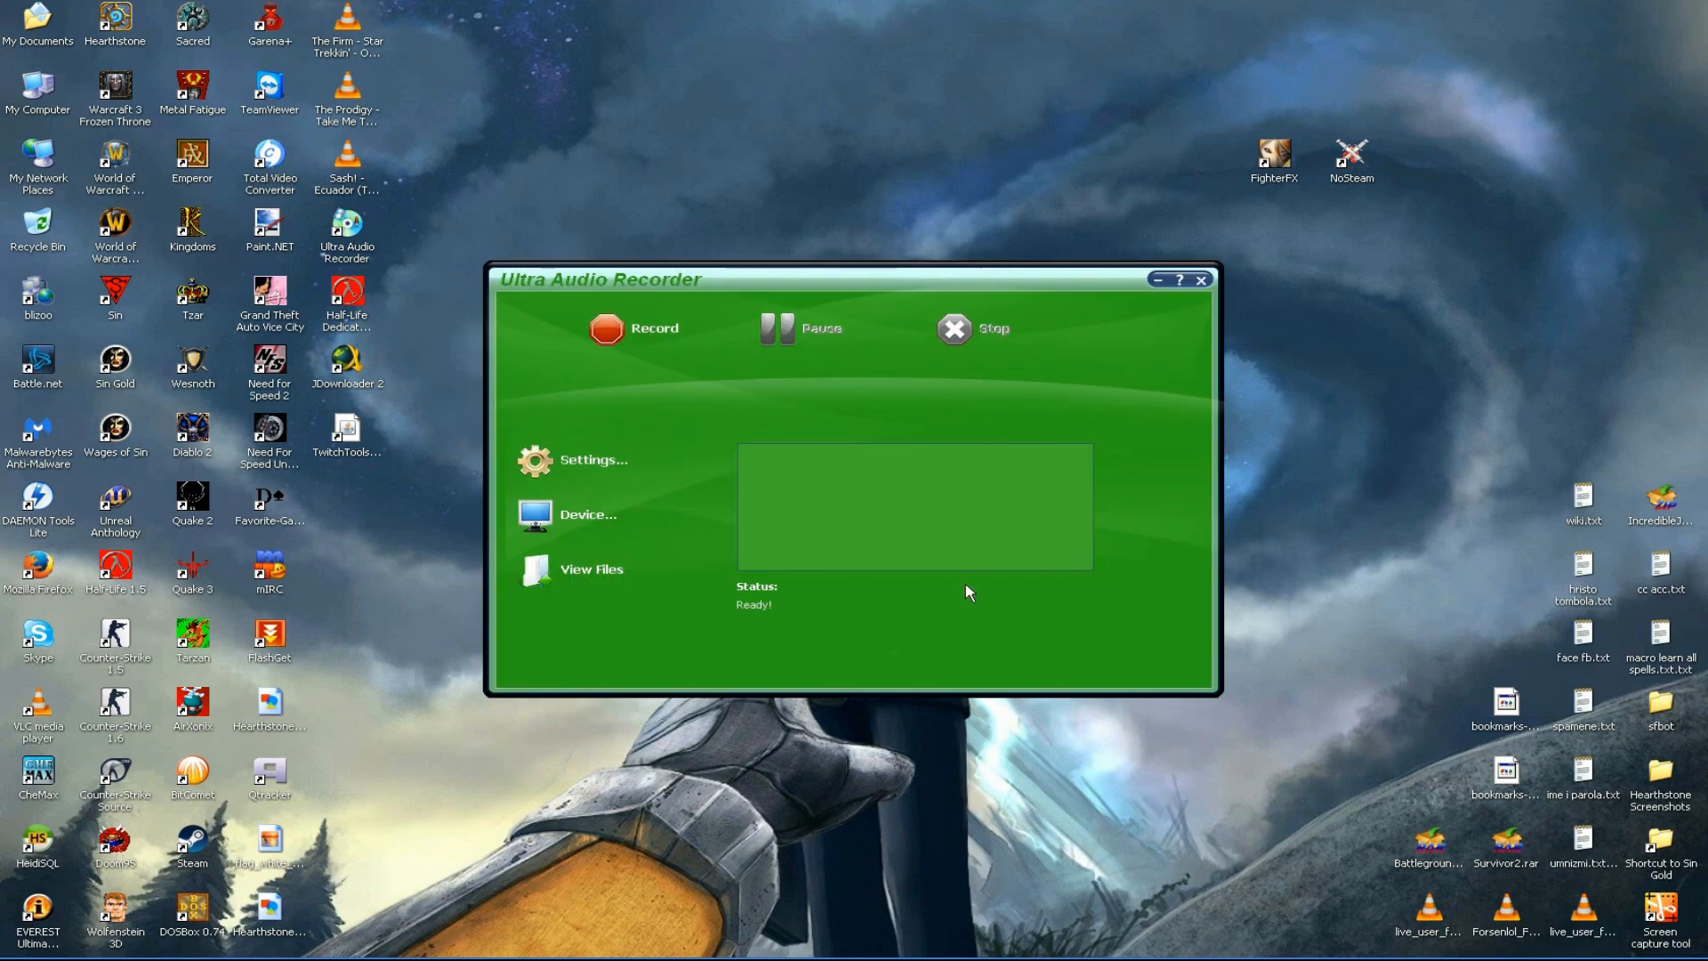
Step: Close Ultra Audio Recorder and minimize Firefox from the taskbar
left_click(282, 944)
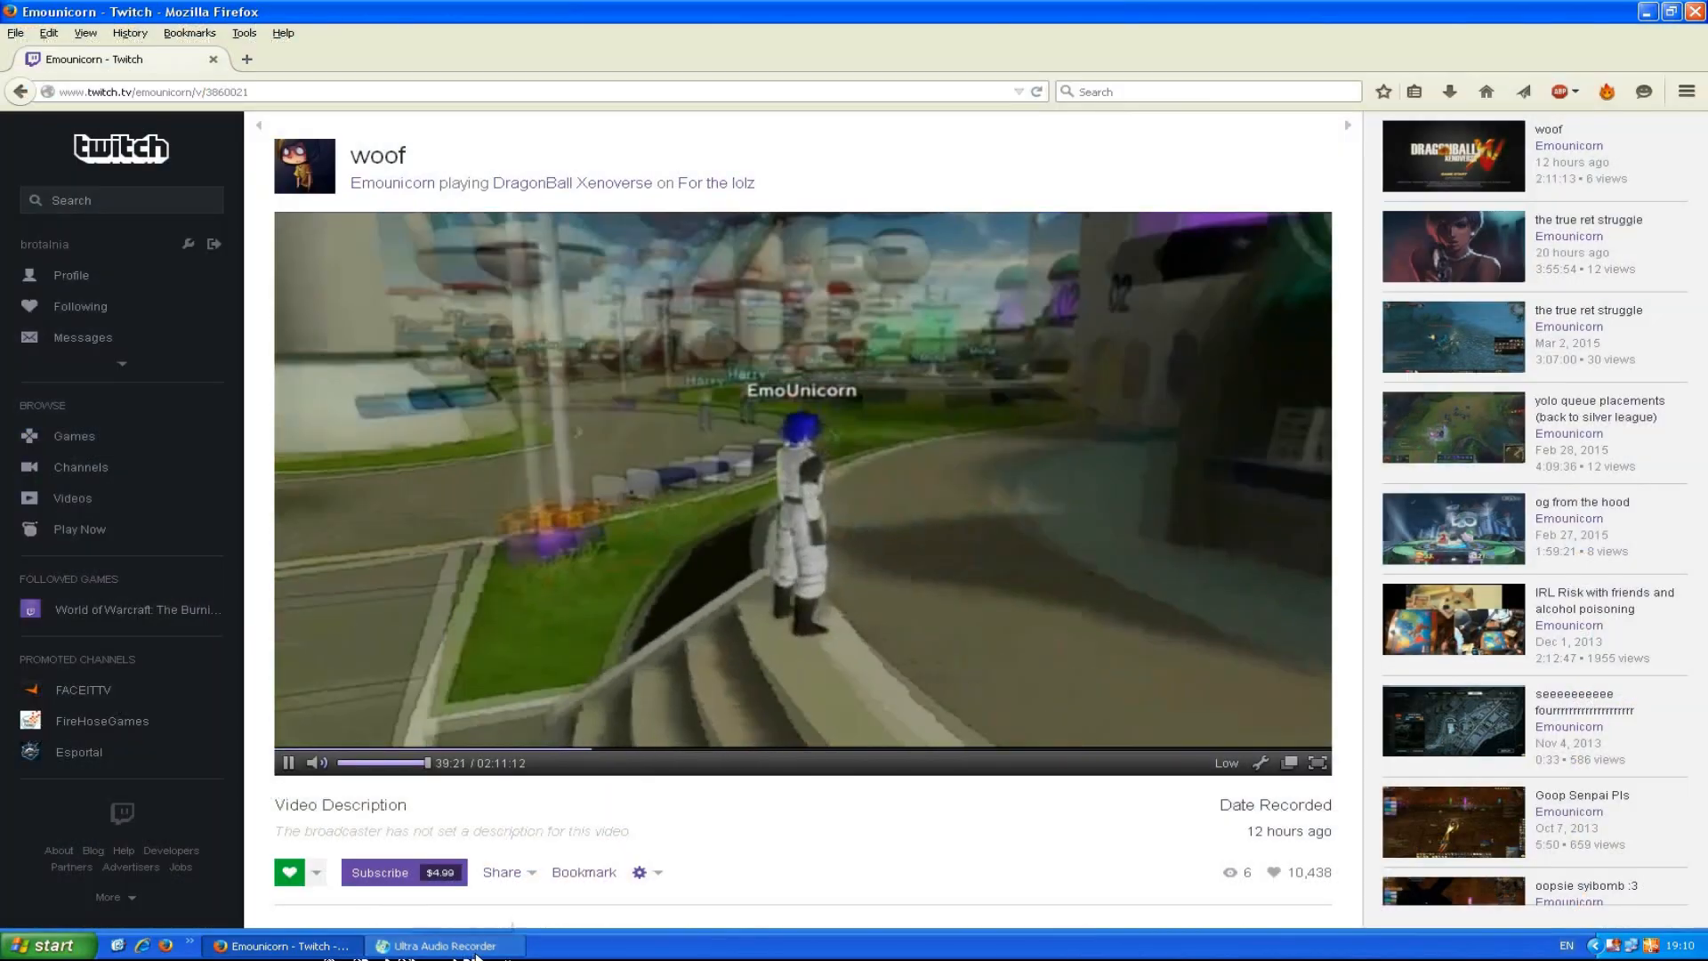
left_click(441, 945)
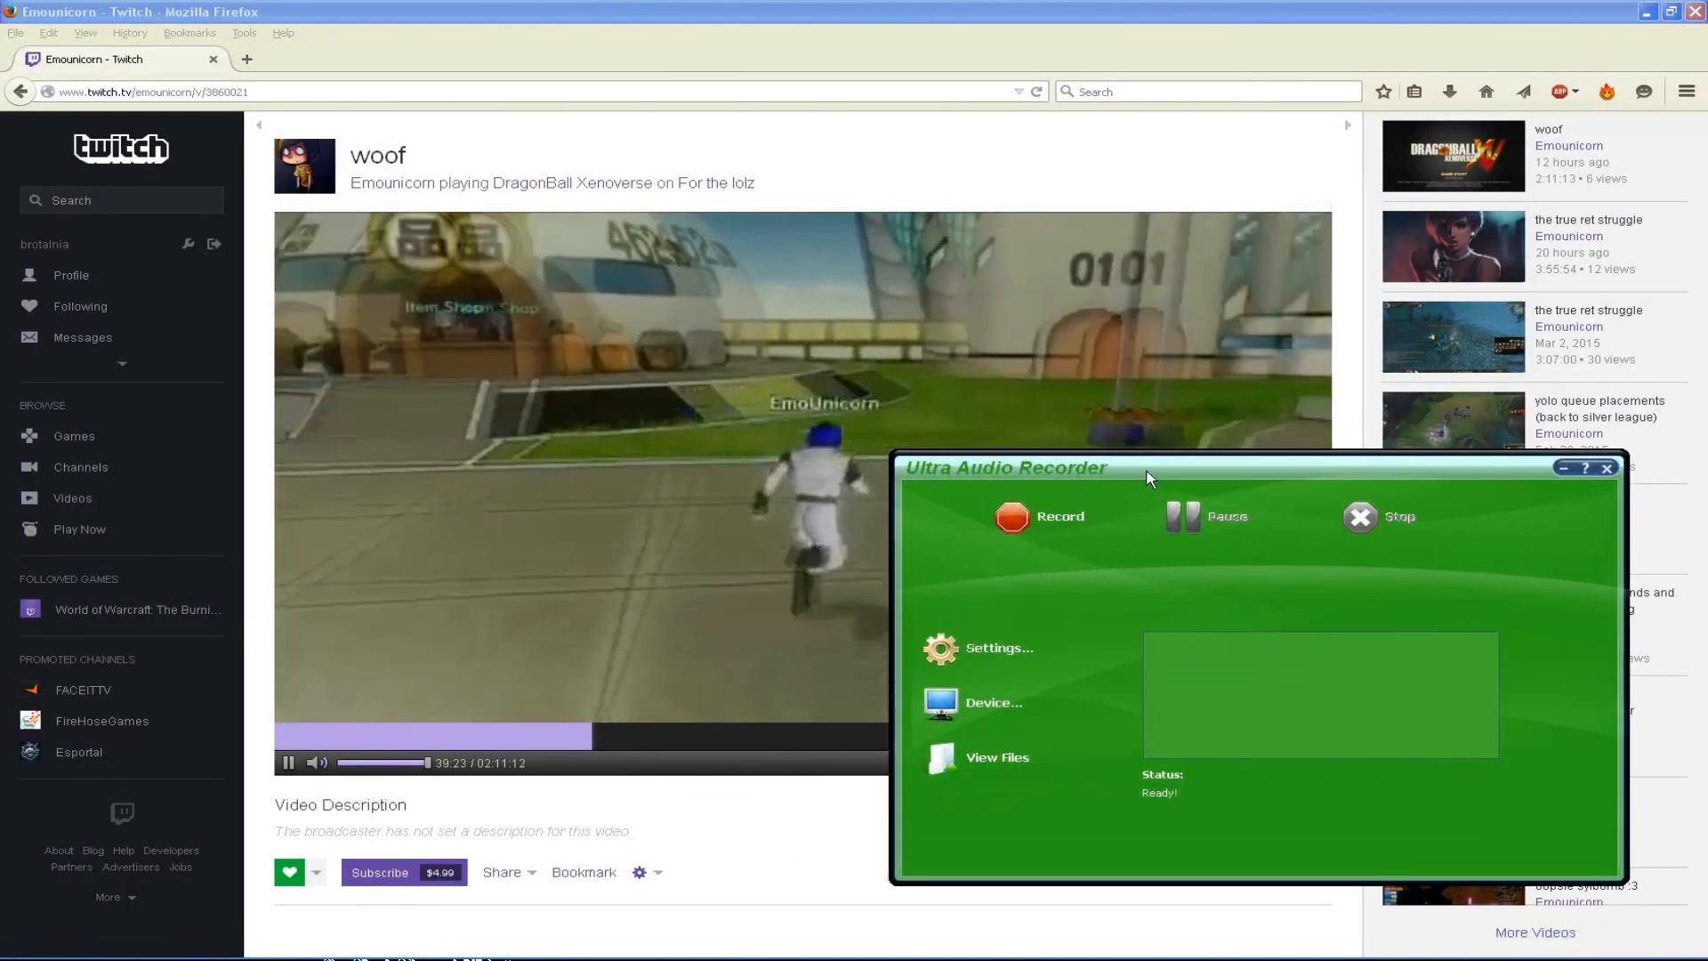
mouse_move(1058, 516)
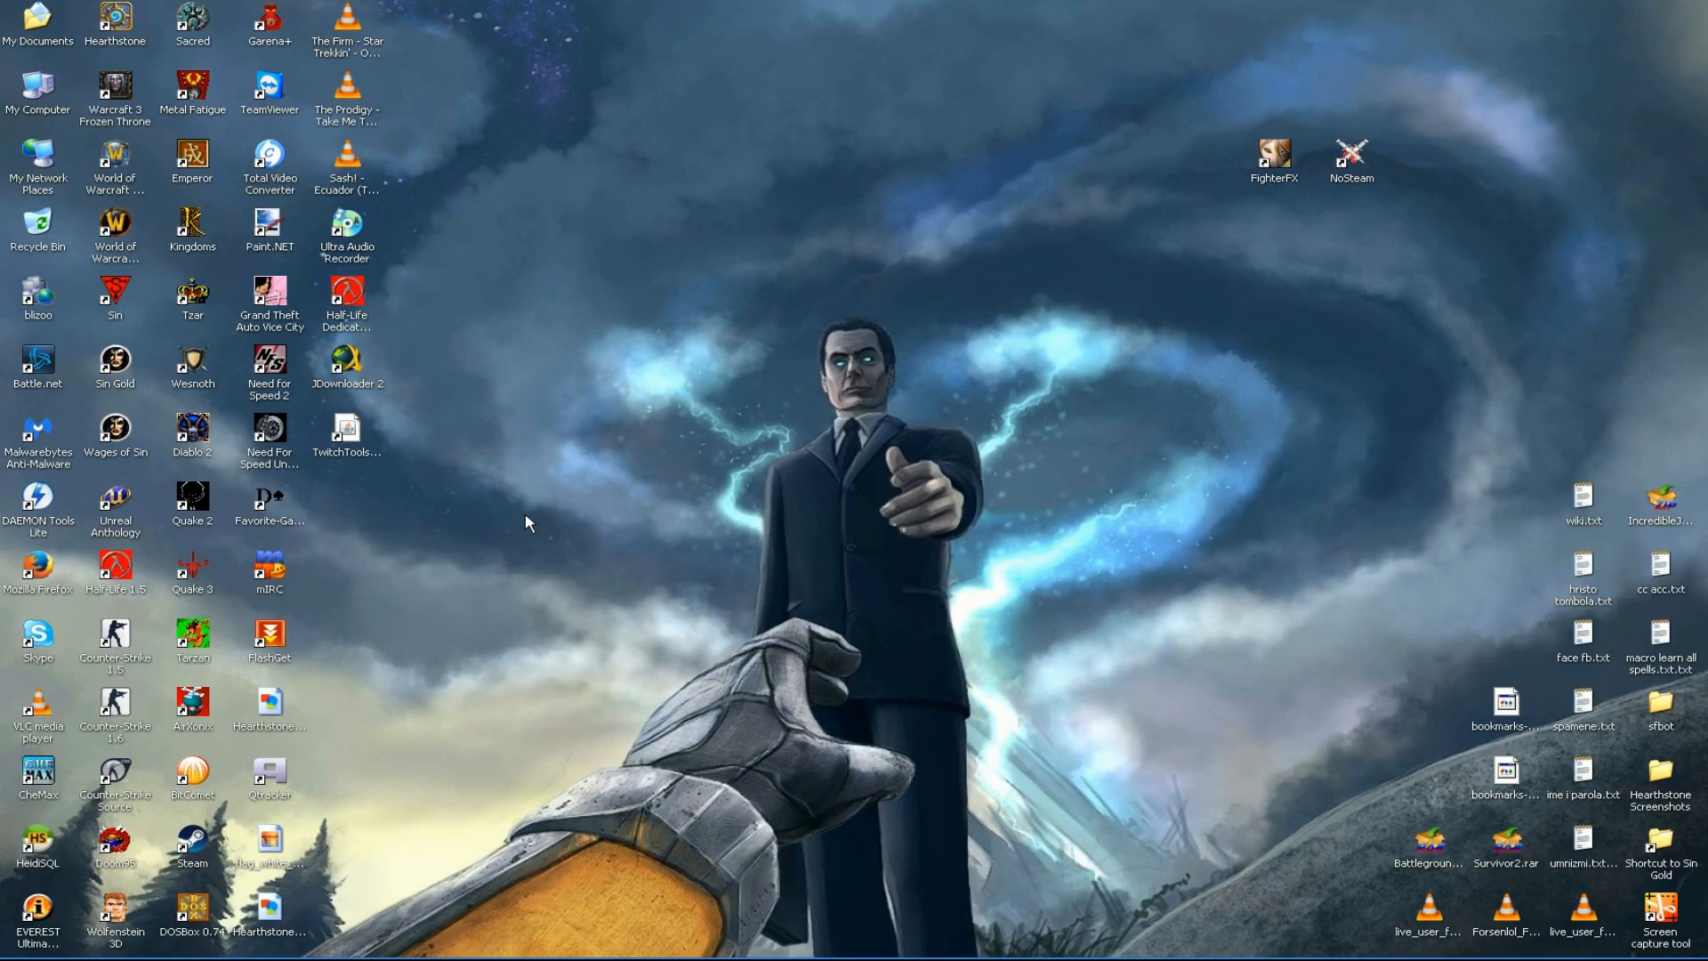
Step: Launch TwitchTools.jar and confirm destination F:\emo with source quality first
left_click(346, 436)
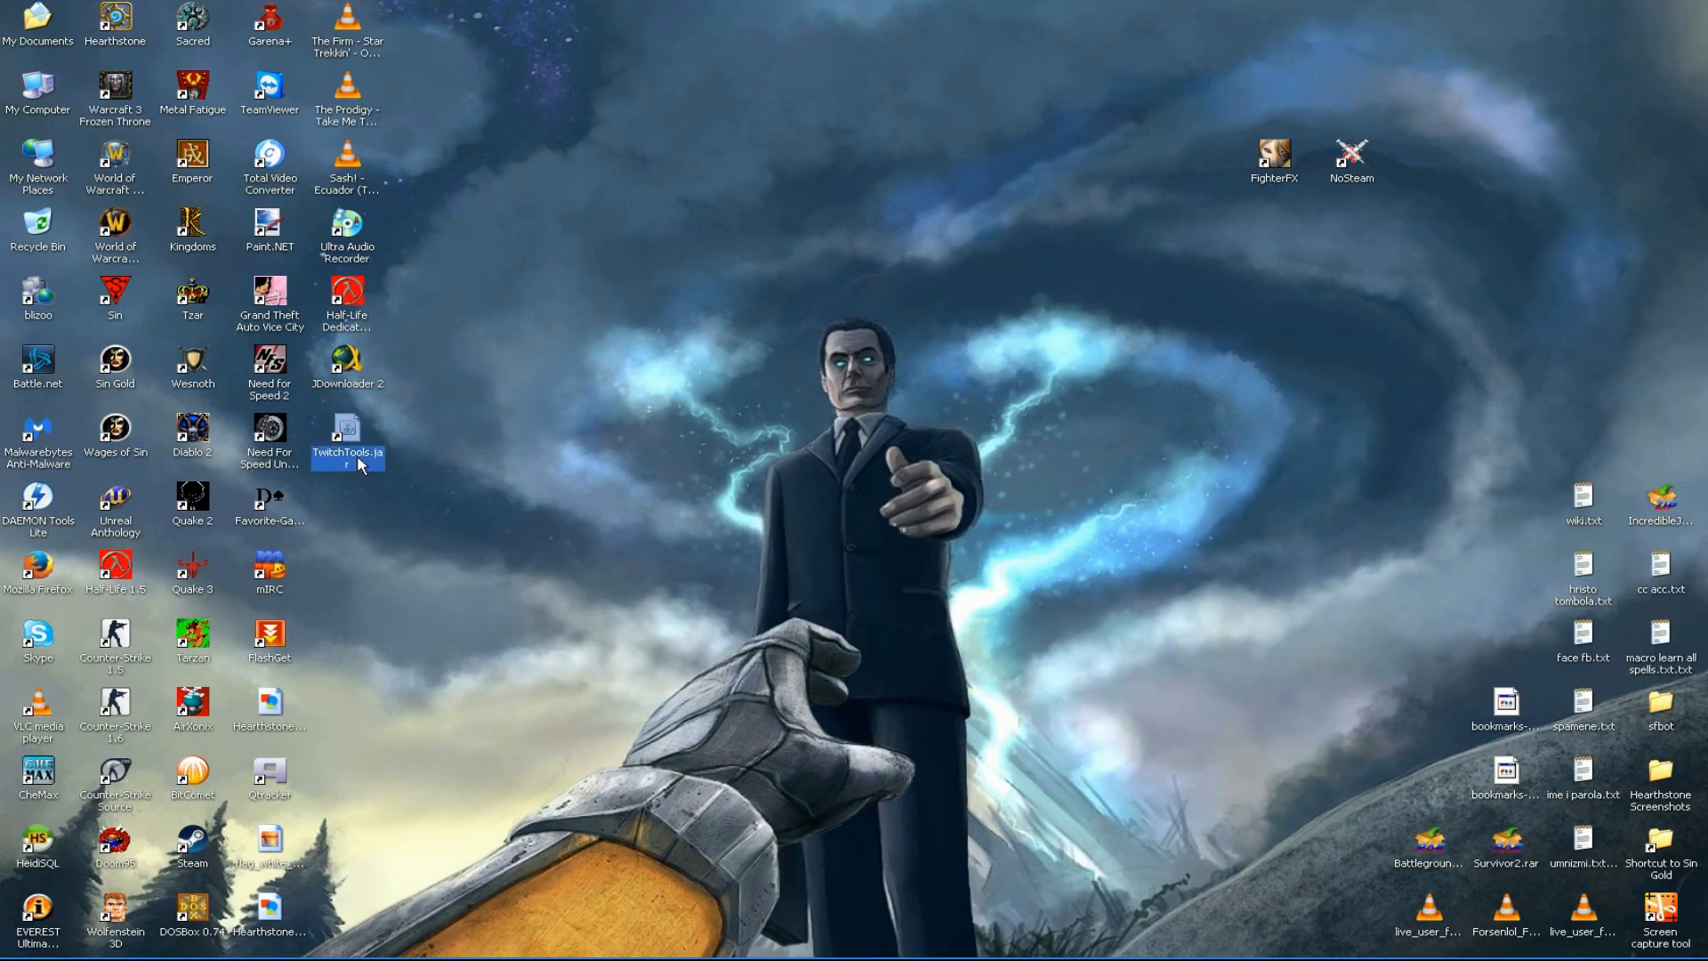
mouse_move(374, 470)
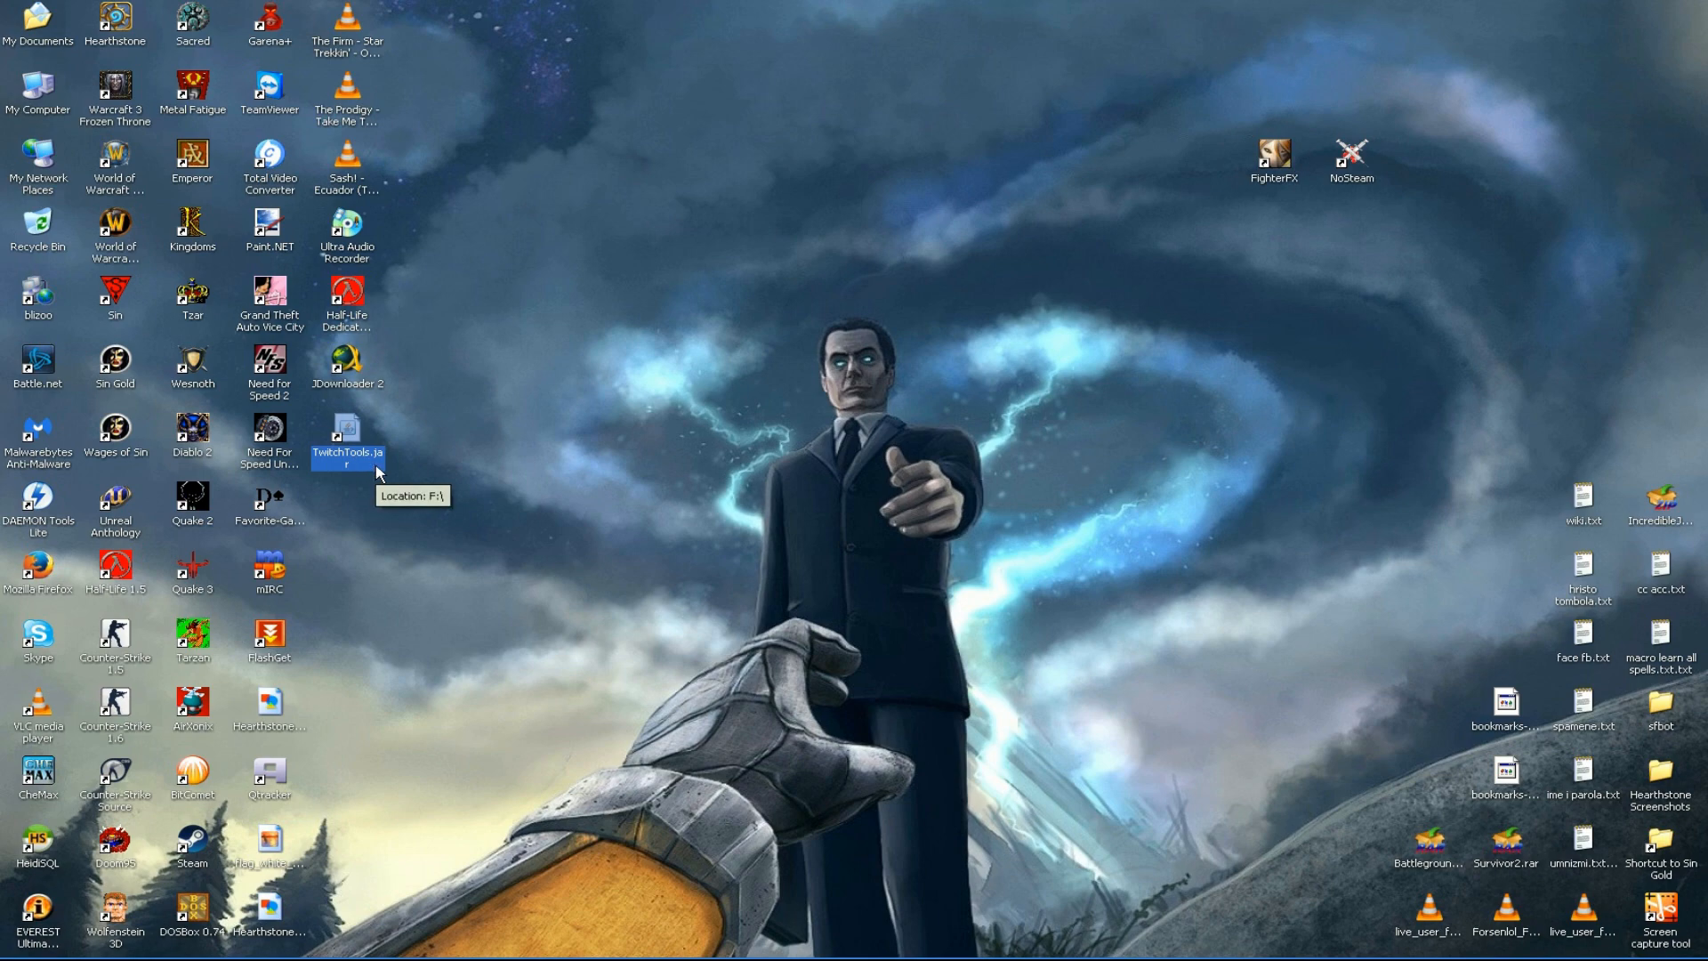
double_click(346, 427)
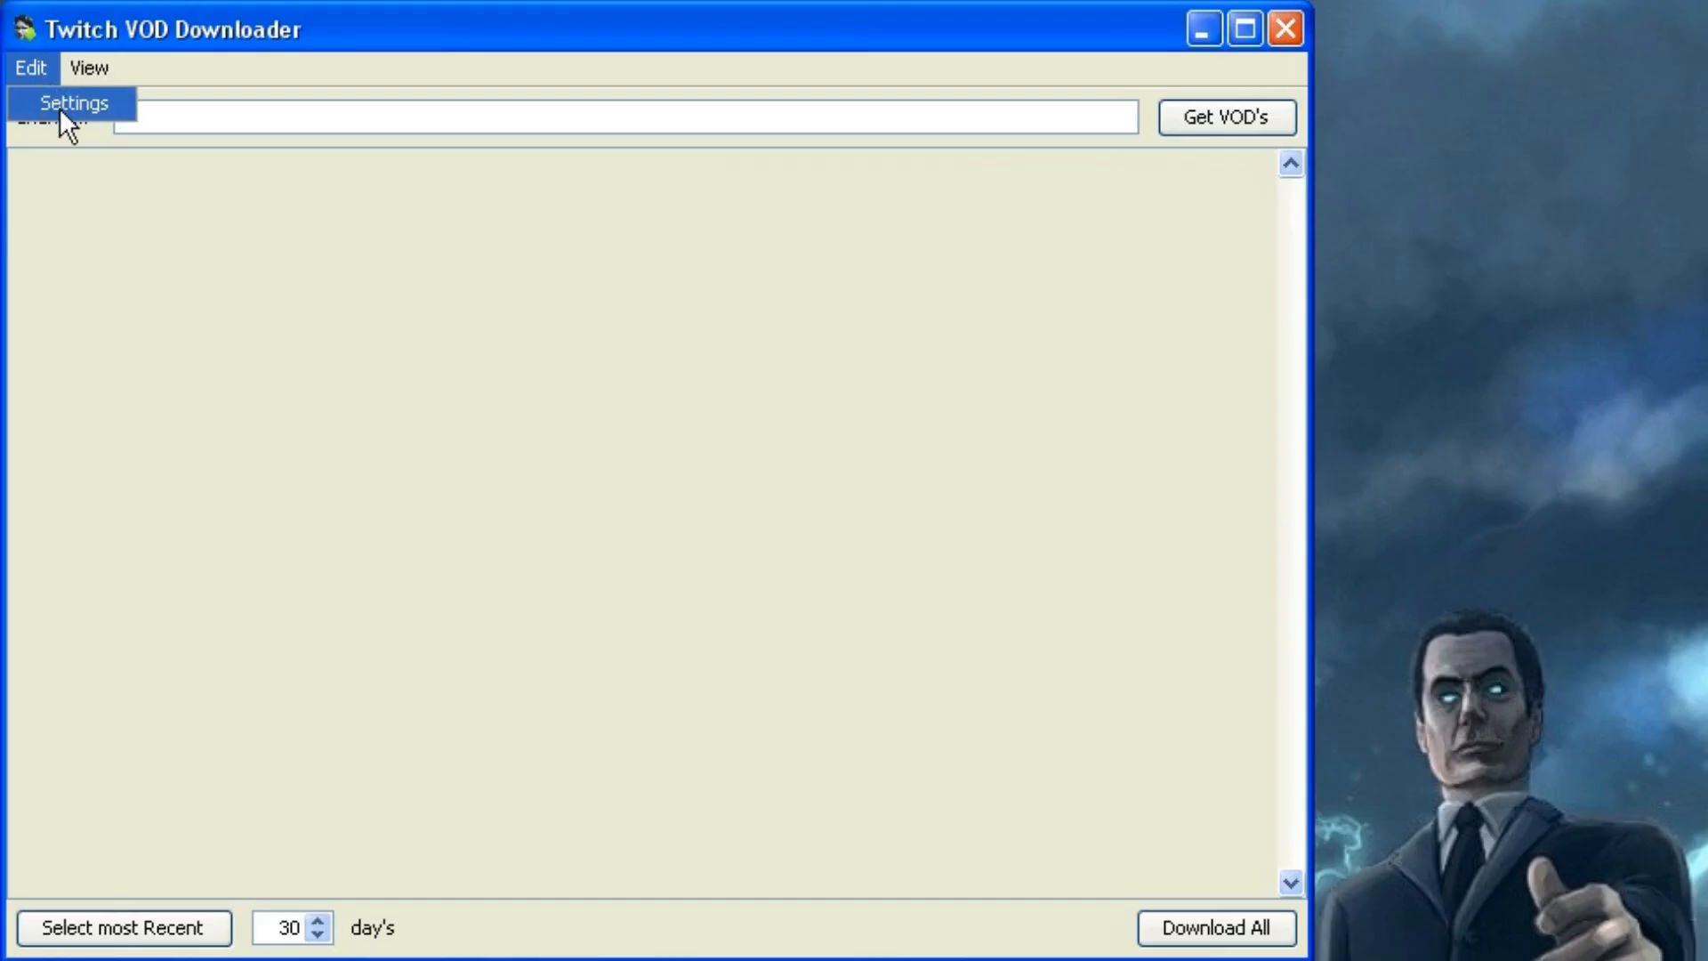
left_click(73, 102)
type("F:\\emo")
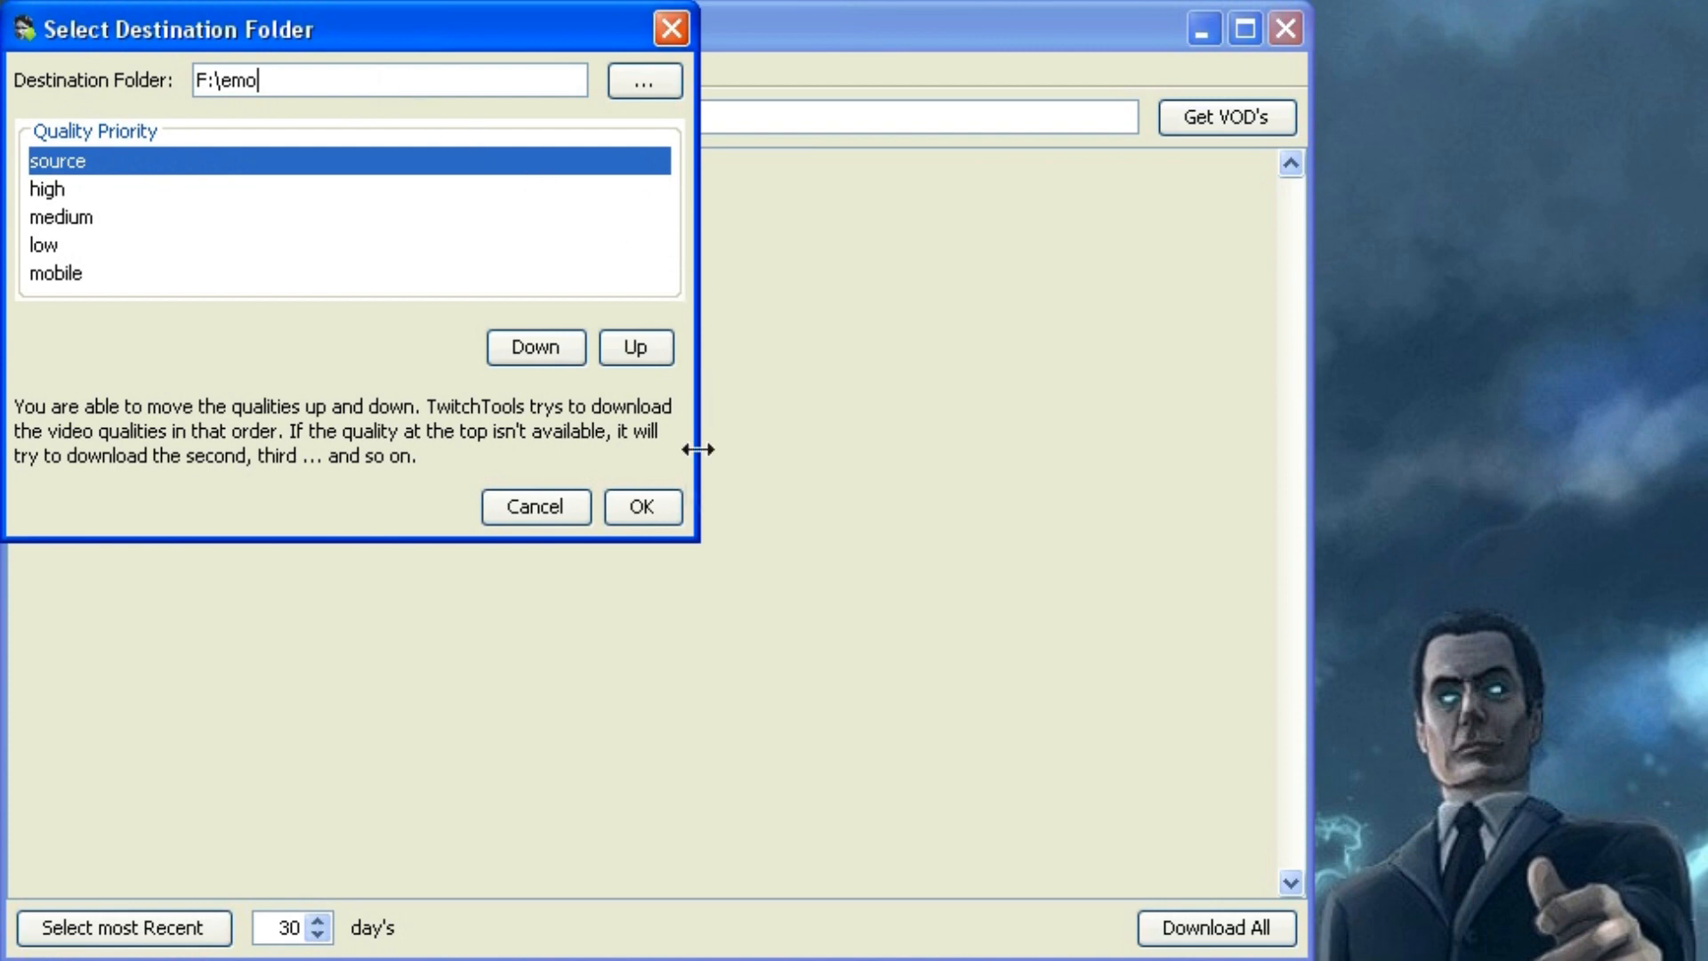
left_click(641, 508)
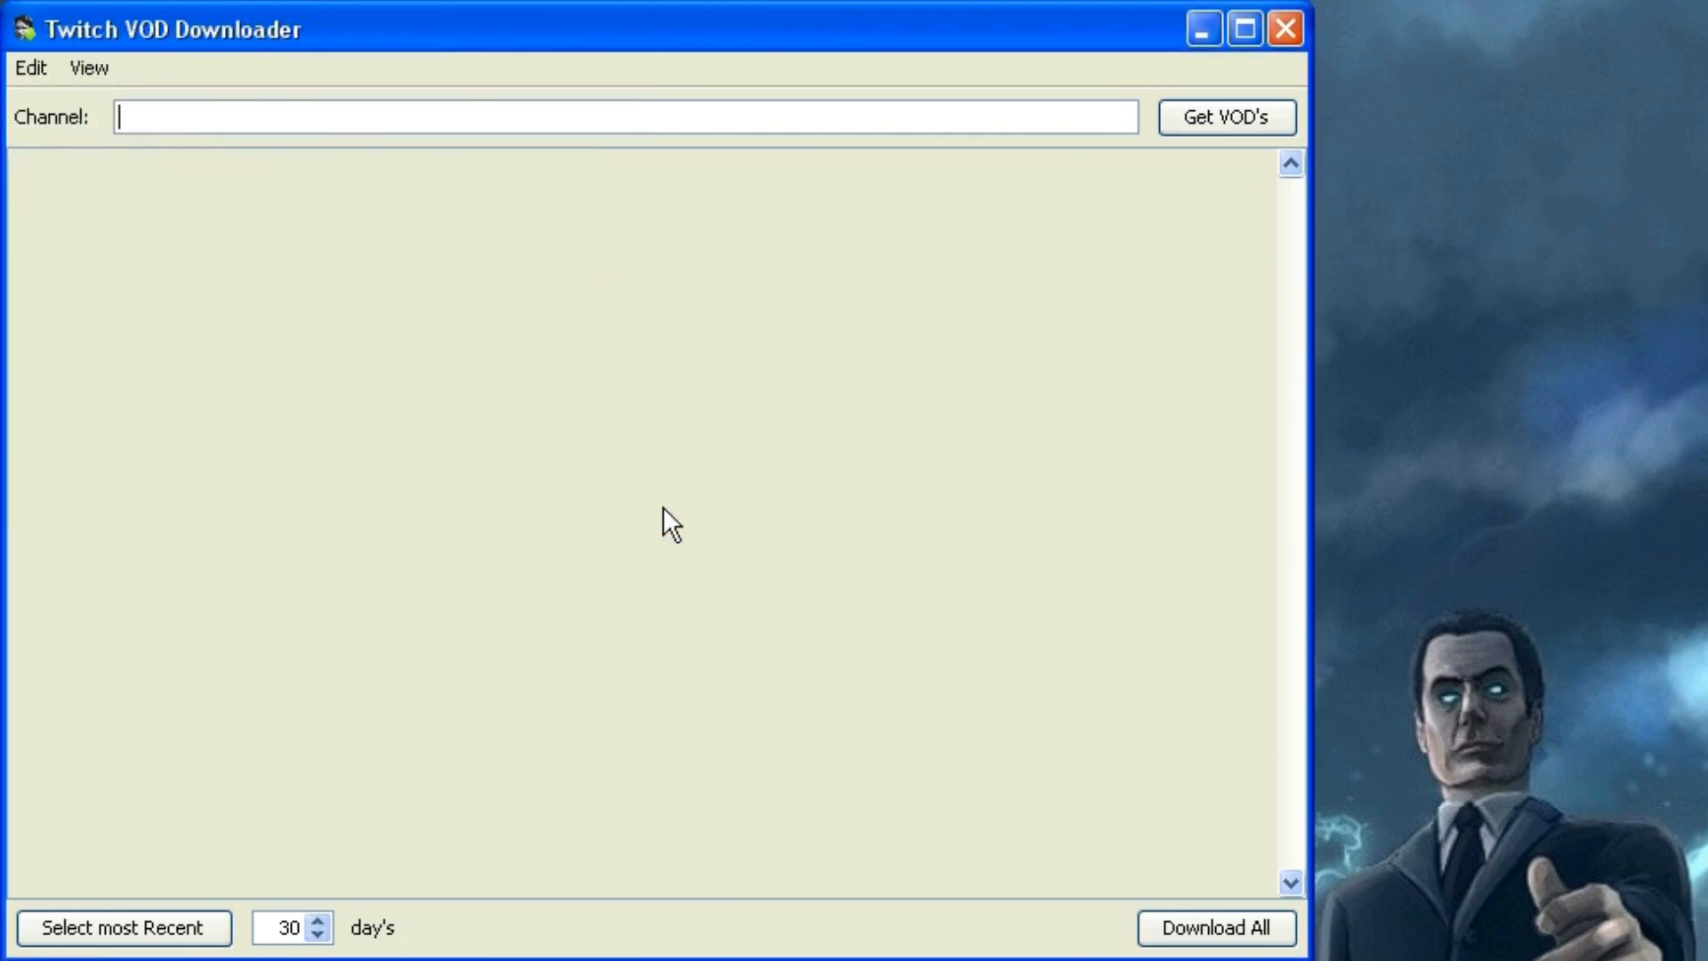
Step: Fetch emounicorn's past broadcasts and start downloading the 'woof' broadcast
type("emounicorn")
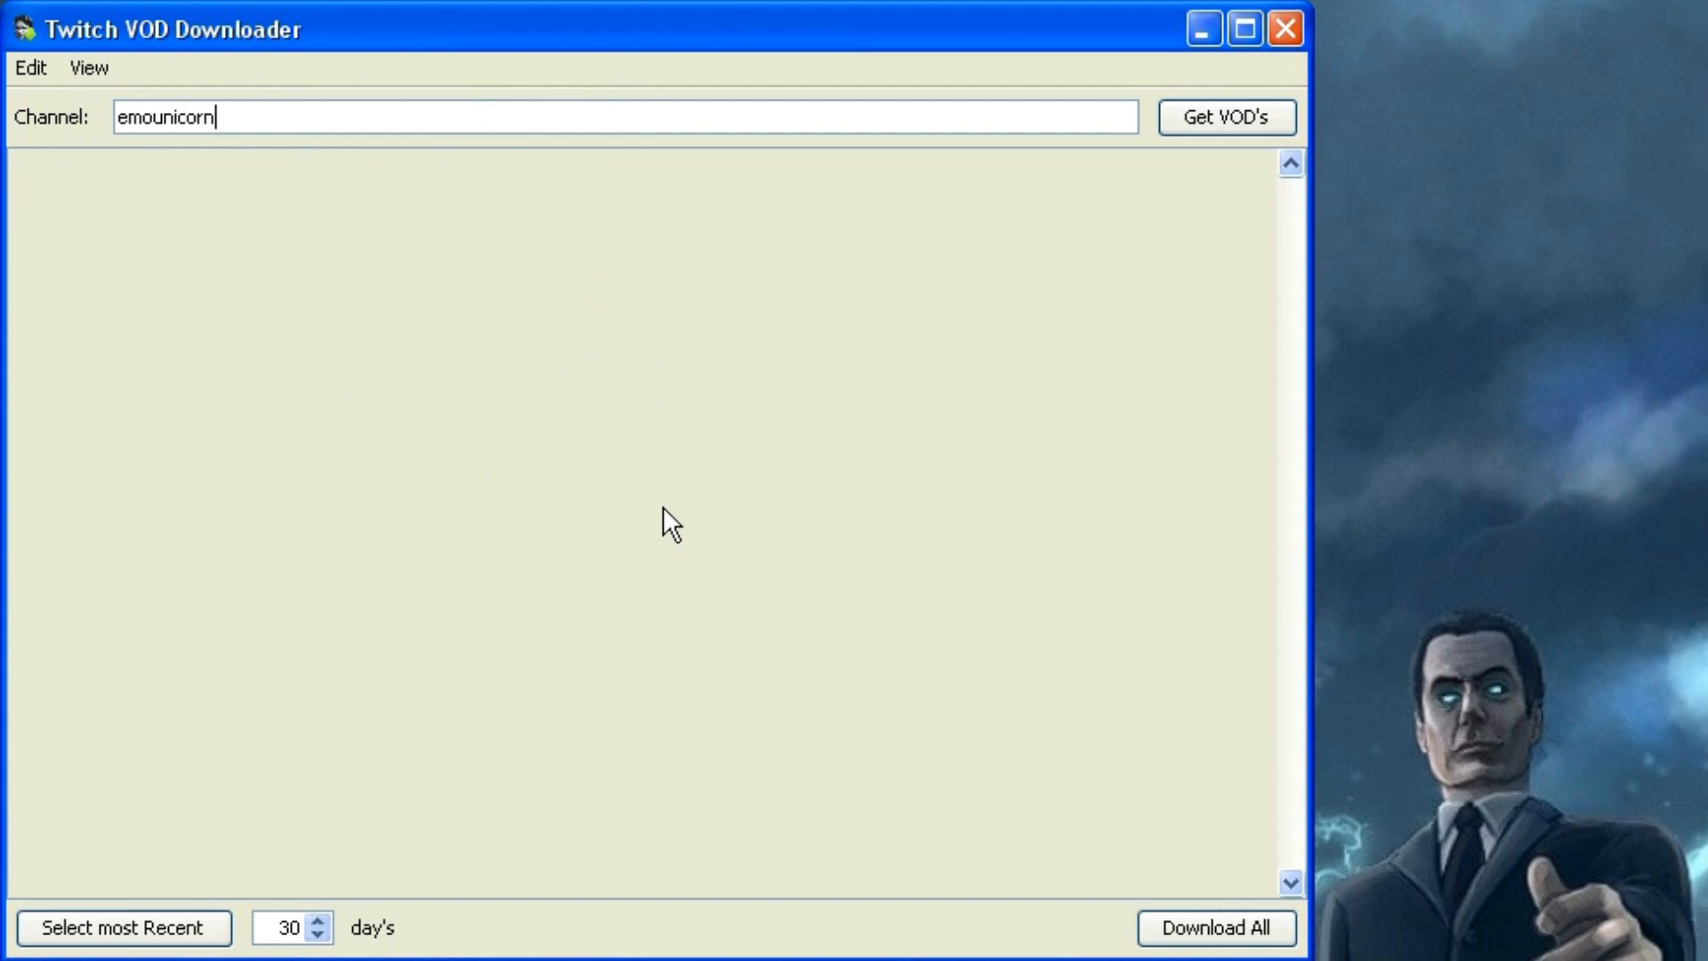
left_click(1224, 116)
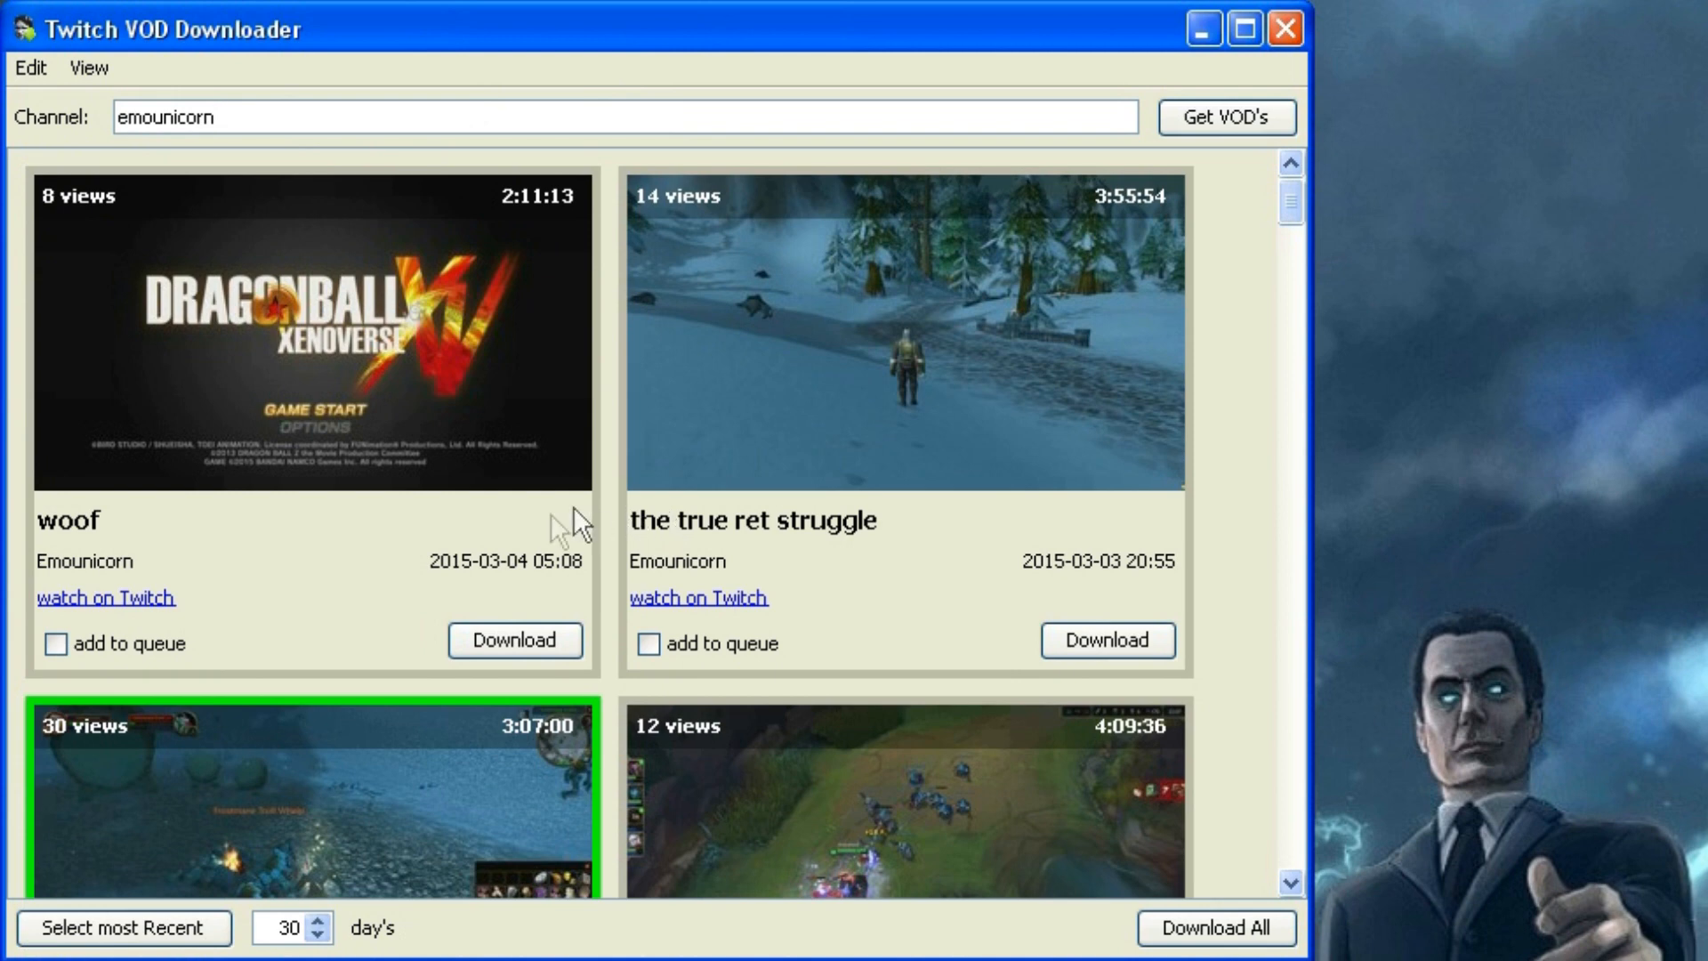
left_click(515, 640)
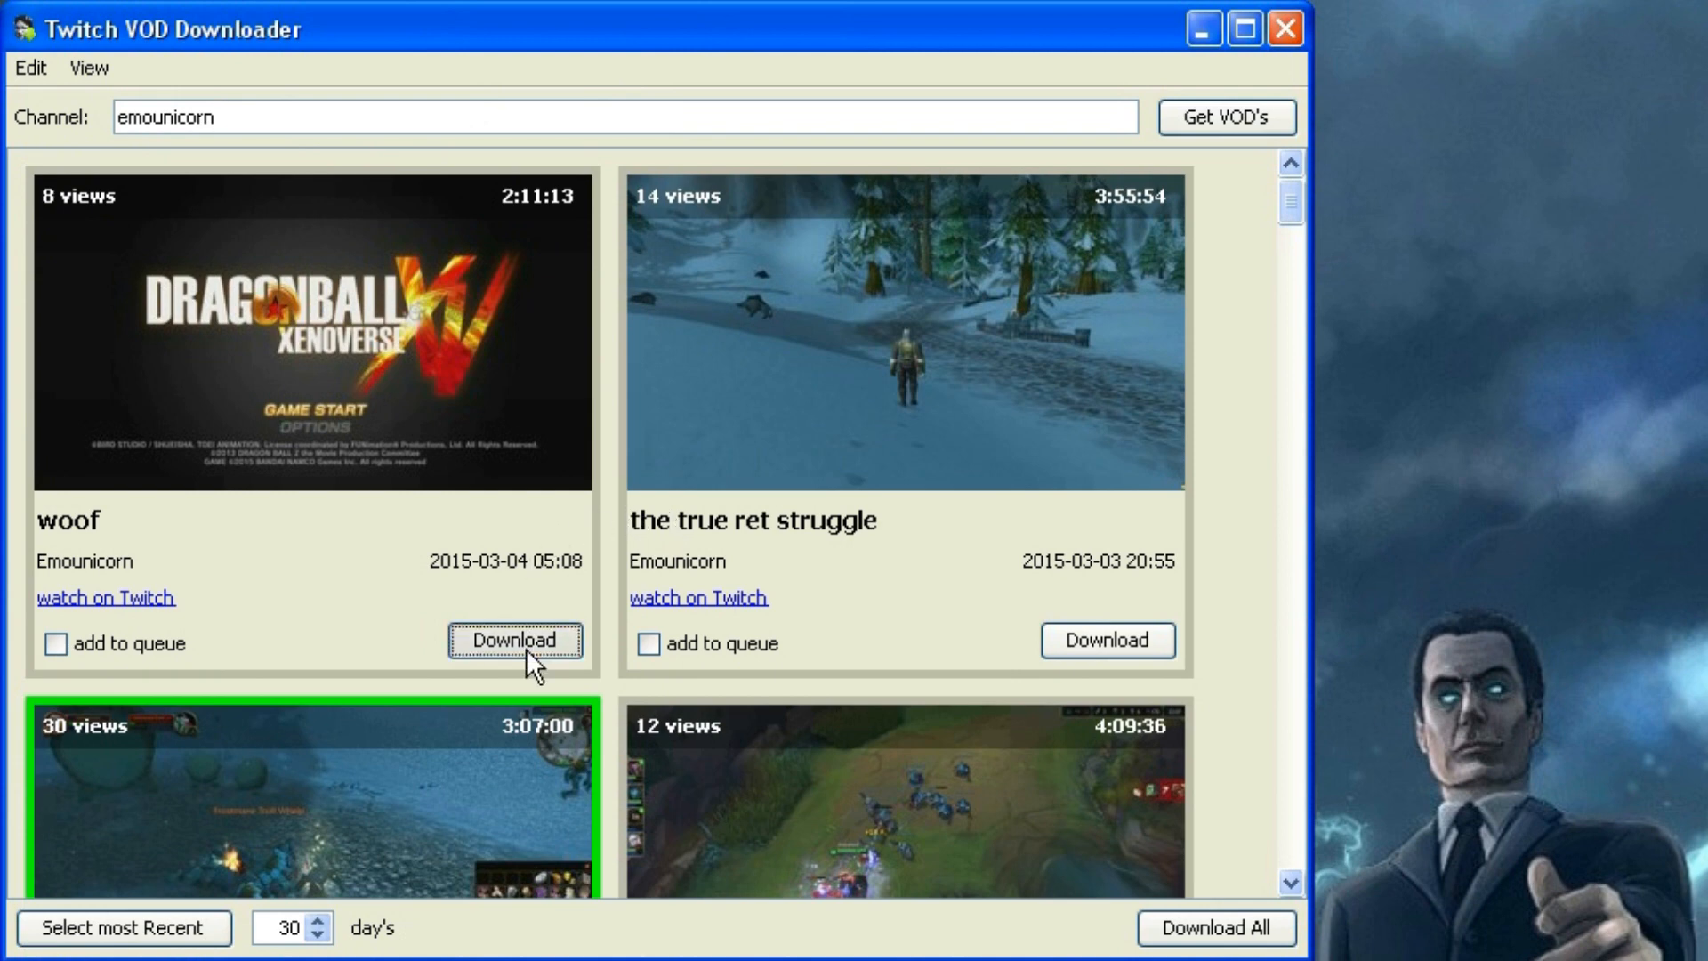
left_click(514, 639)
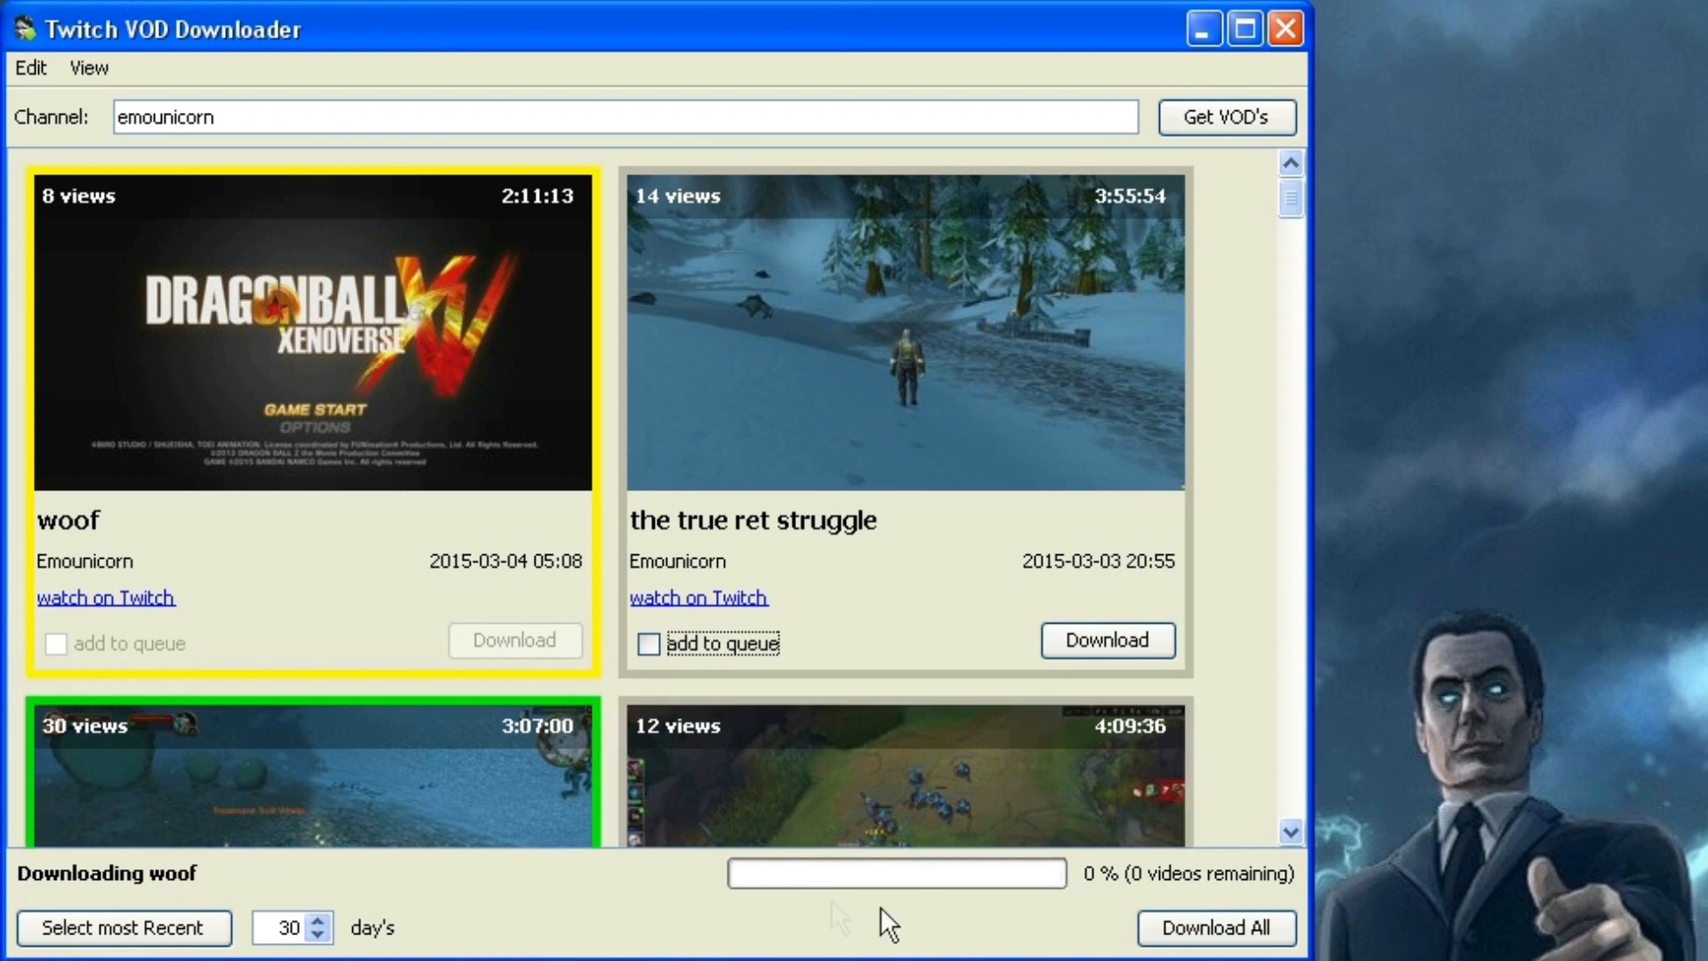
mouse_move(1040, 931)
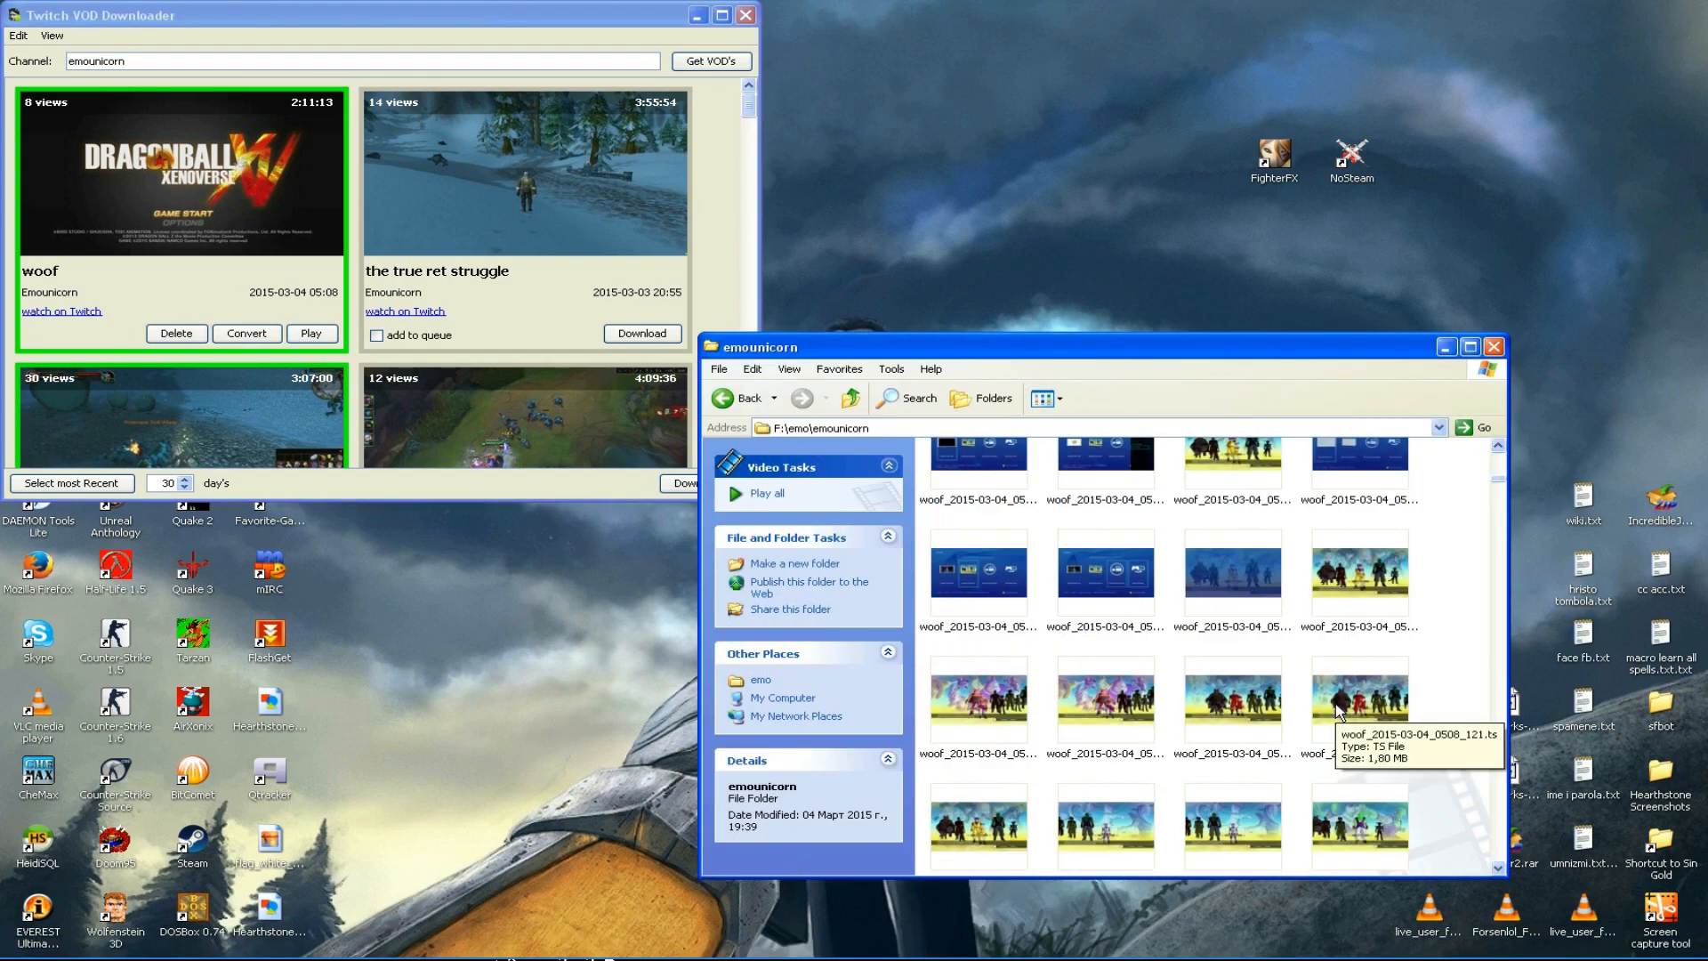
mouse_move(1228, 705)
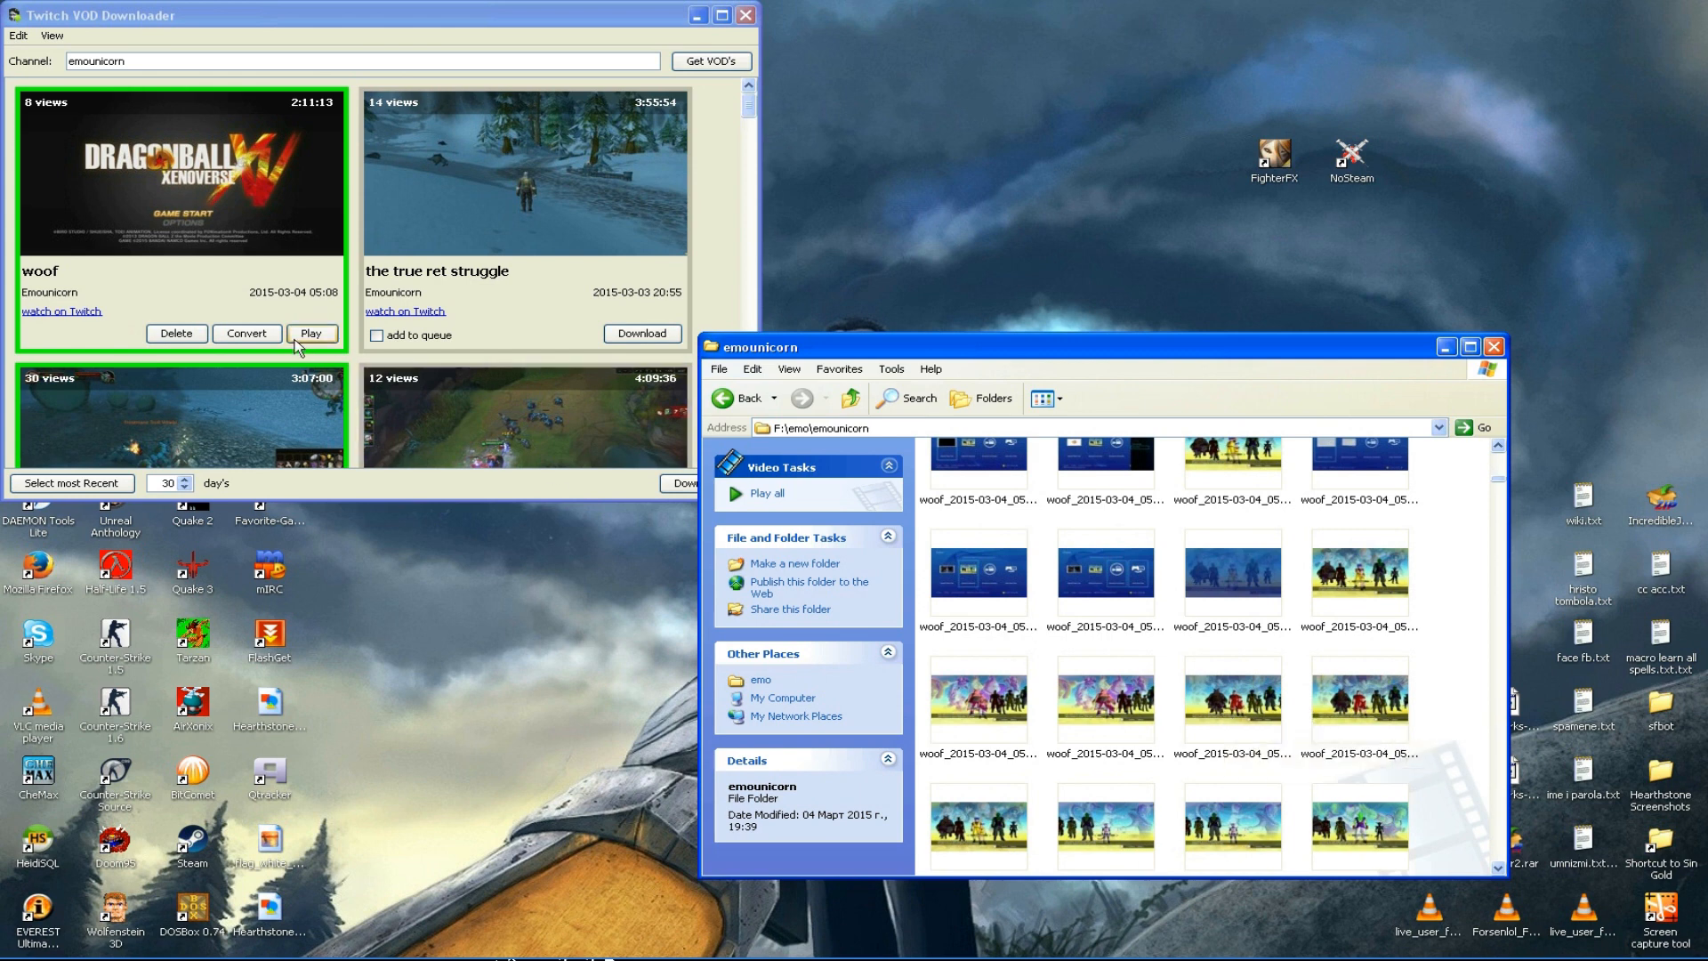
Step: Play the downloaded 'woof' broadcast from its card in VLC
left_click(311, 334)
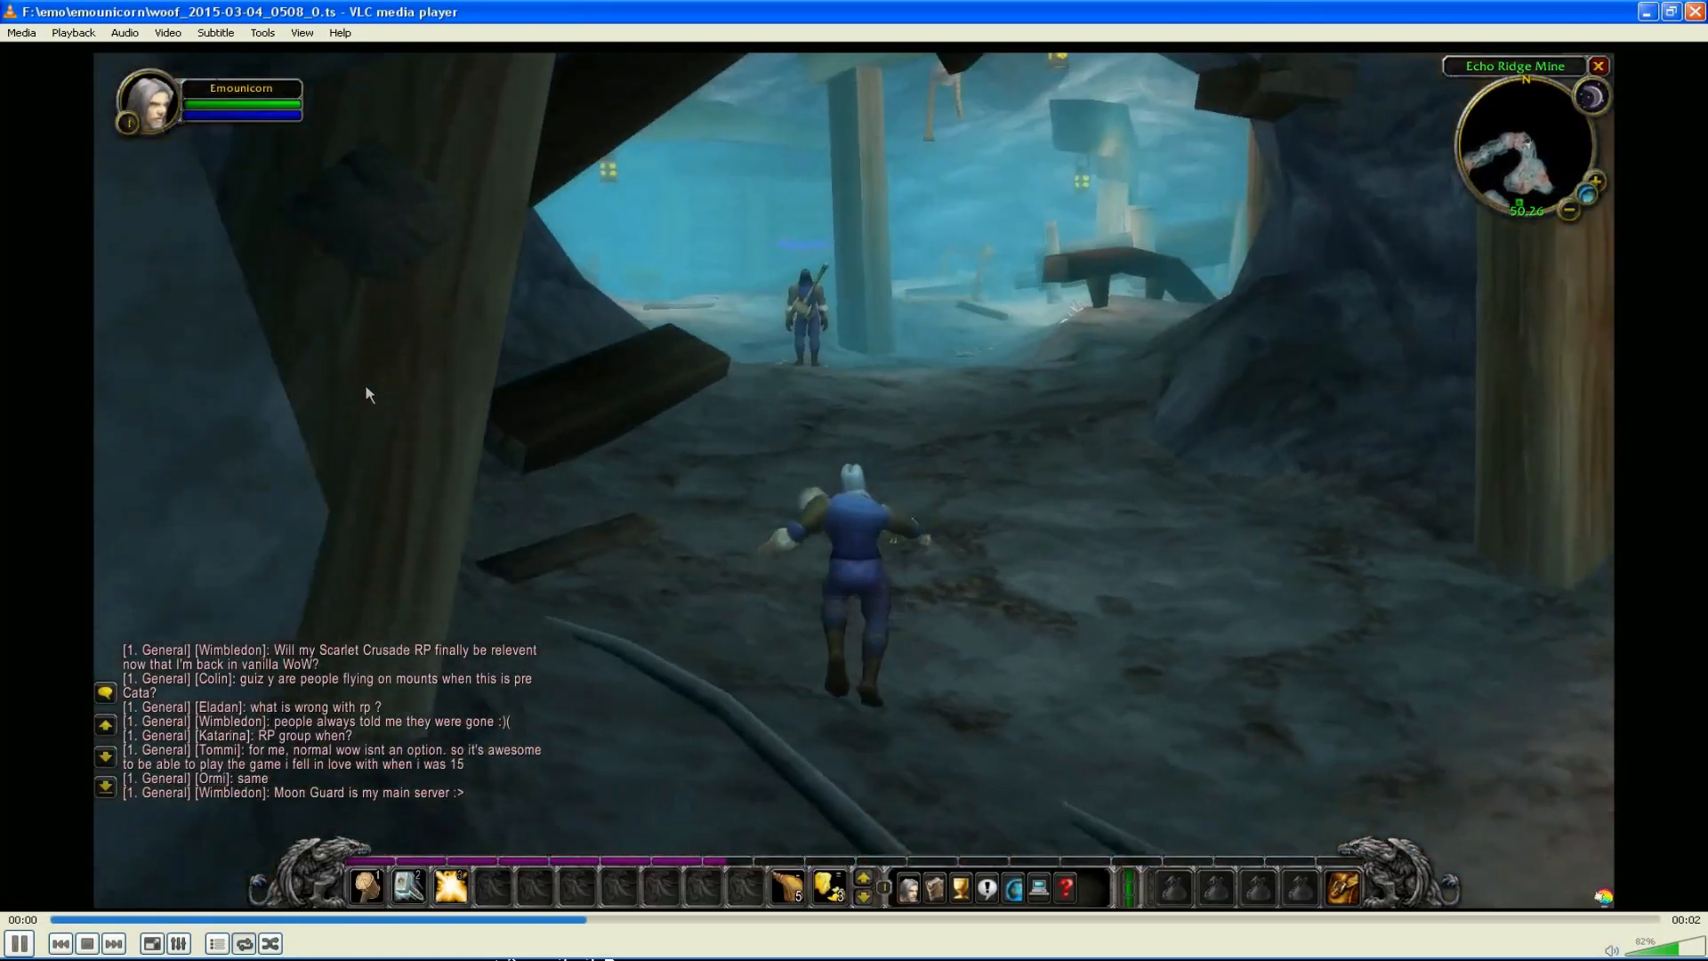
Step: Close VLC to return to TwitchTools and the download folder
left_click(123, 32)
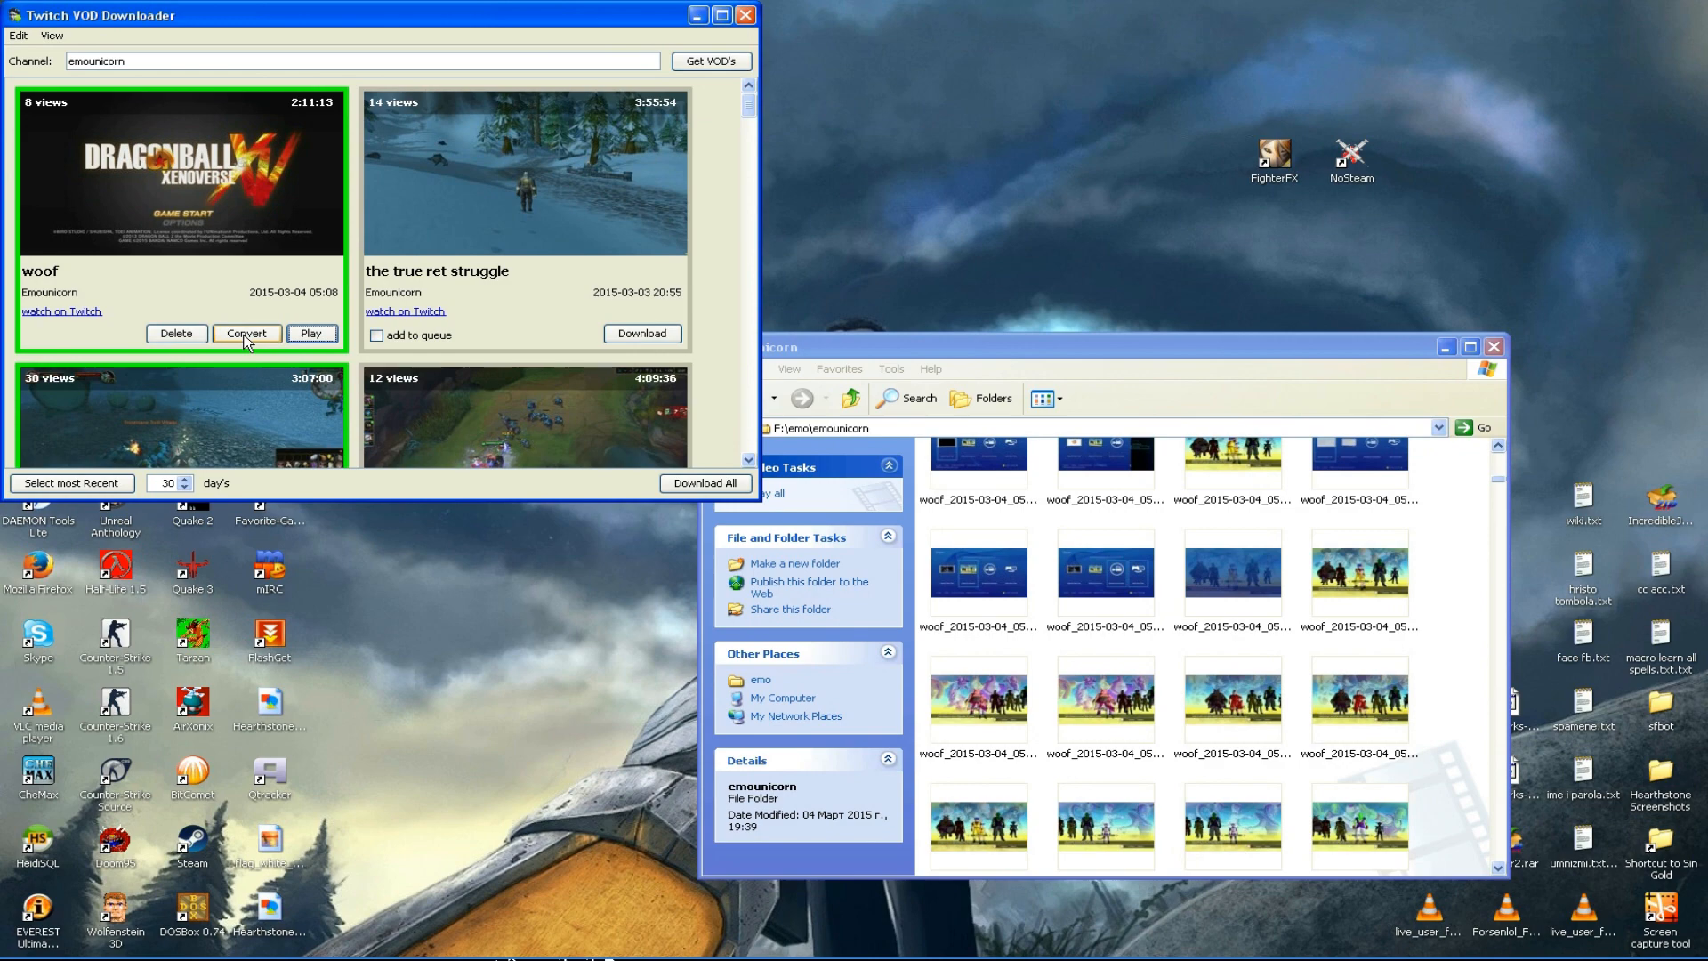
mouse_move(1310, 612)
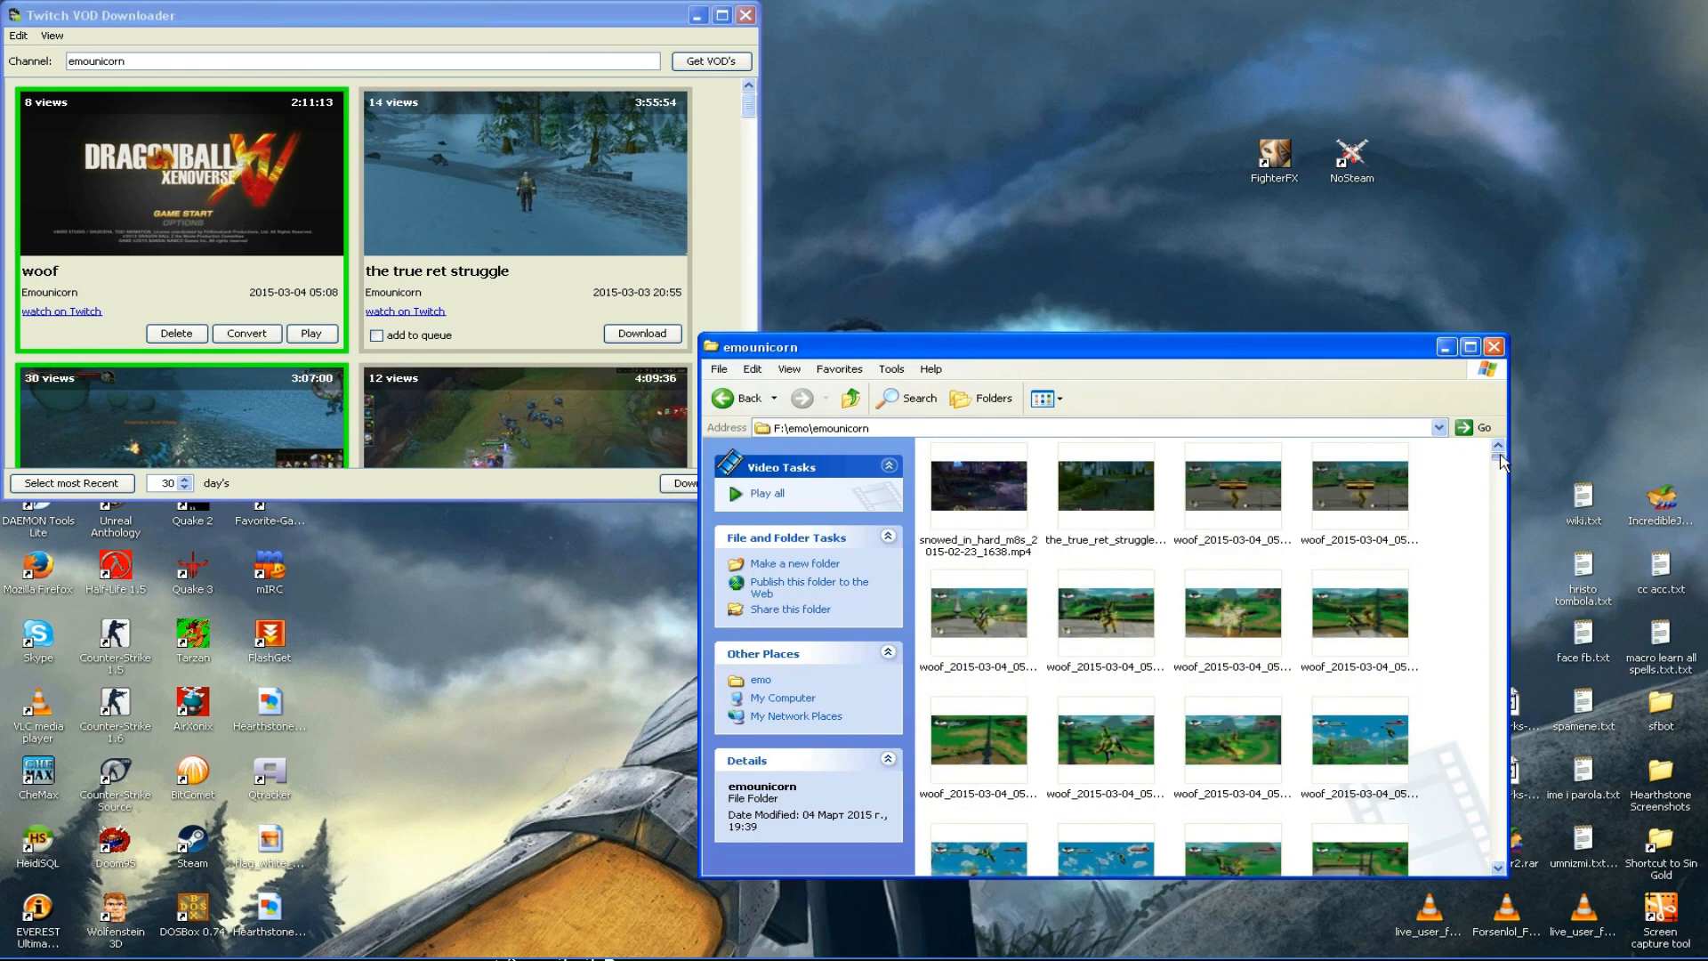
Step: Confirm the_true_ret_struggle__2015-03-02_2032.mp4 is 4.32 GB in Properties, then play it
left_click(1106, 482)
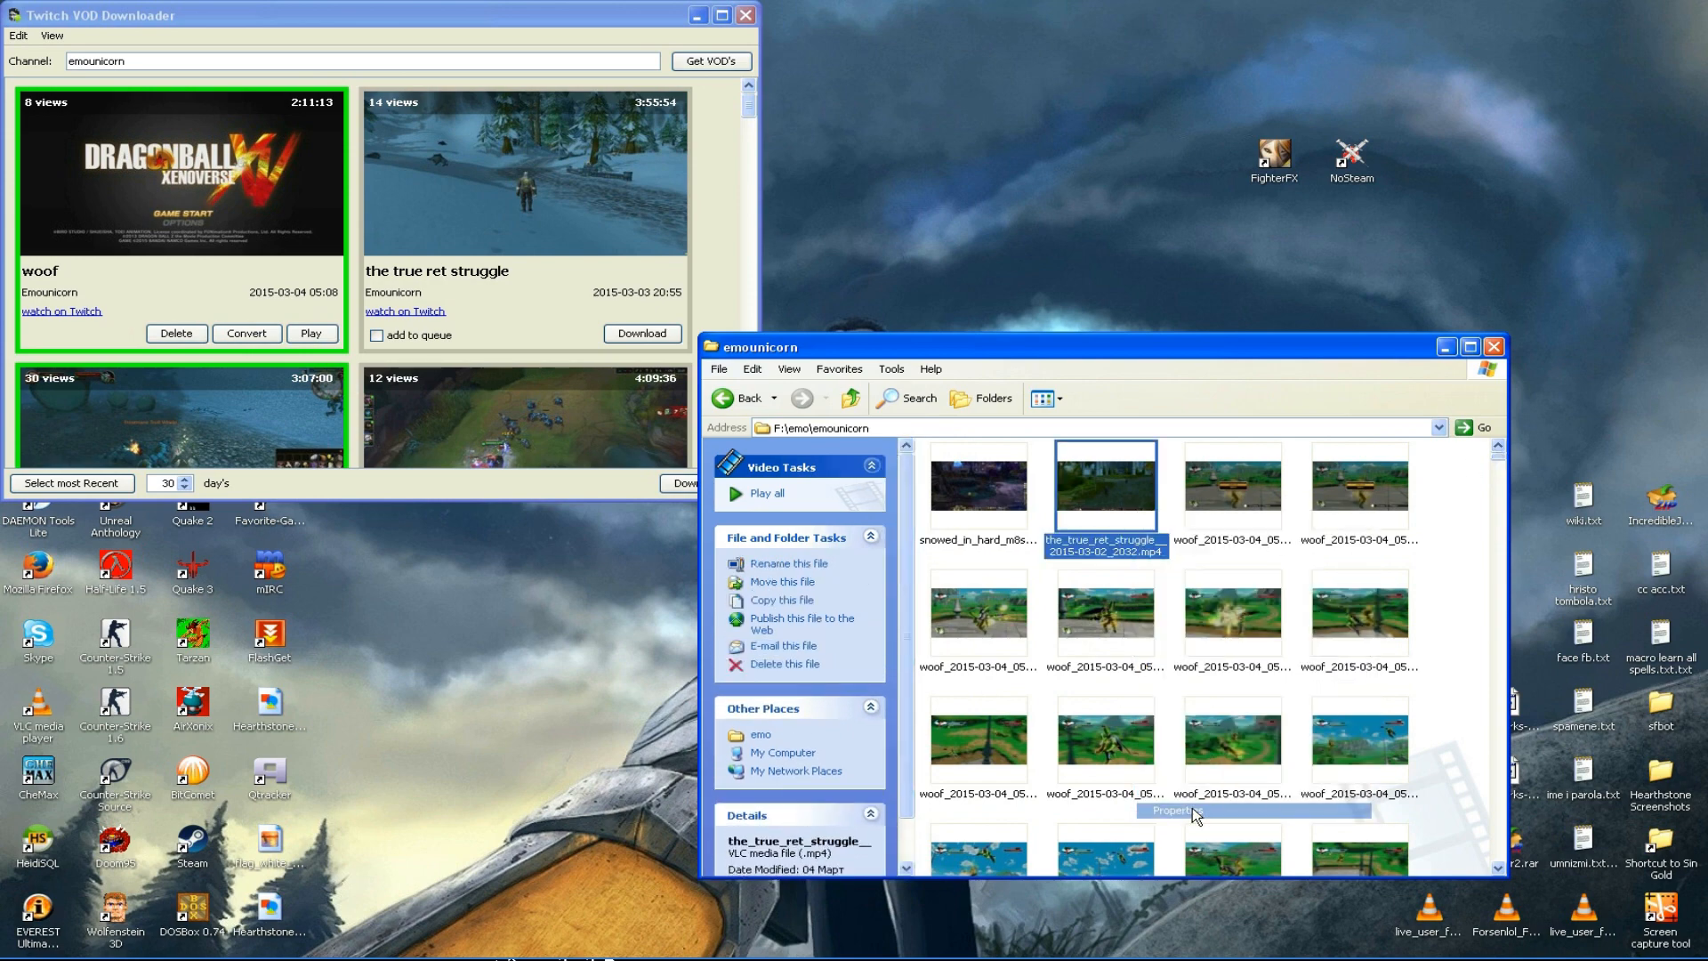
left_click(1170, 811)
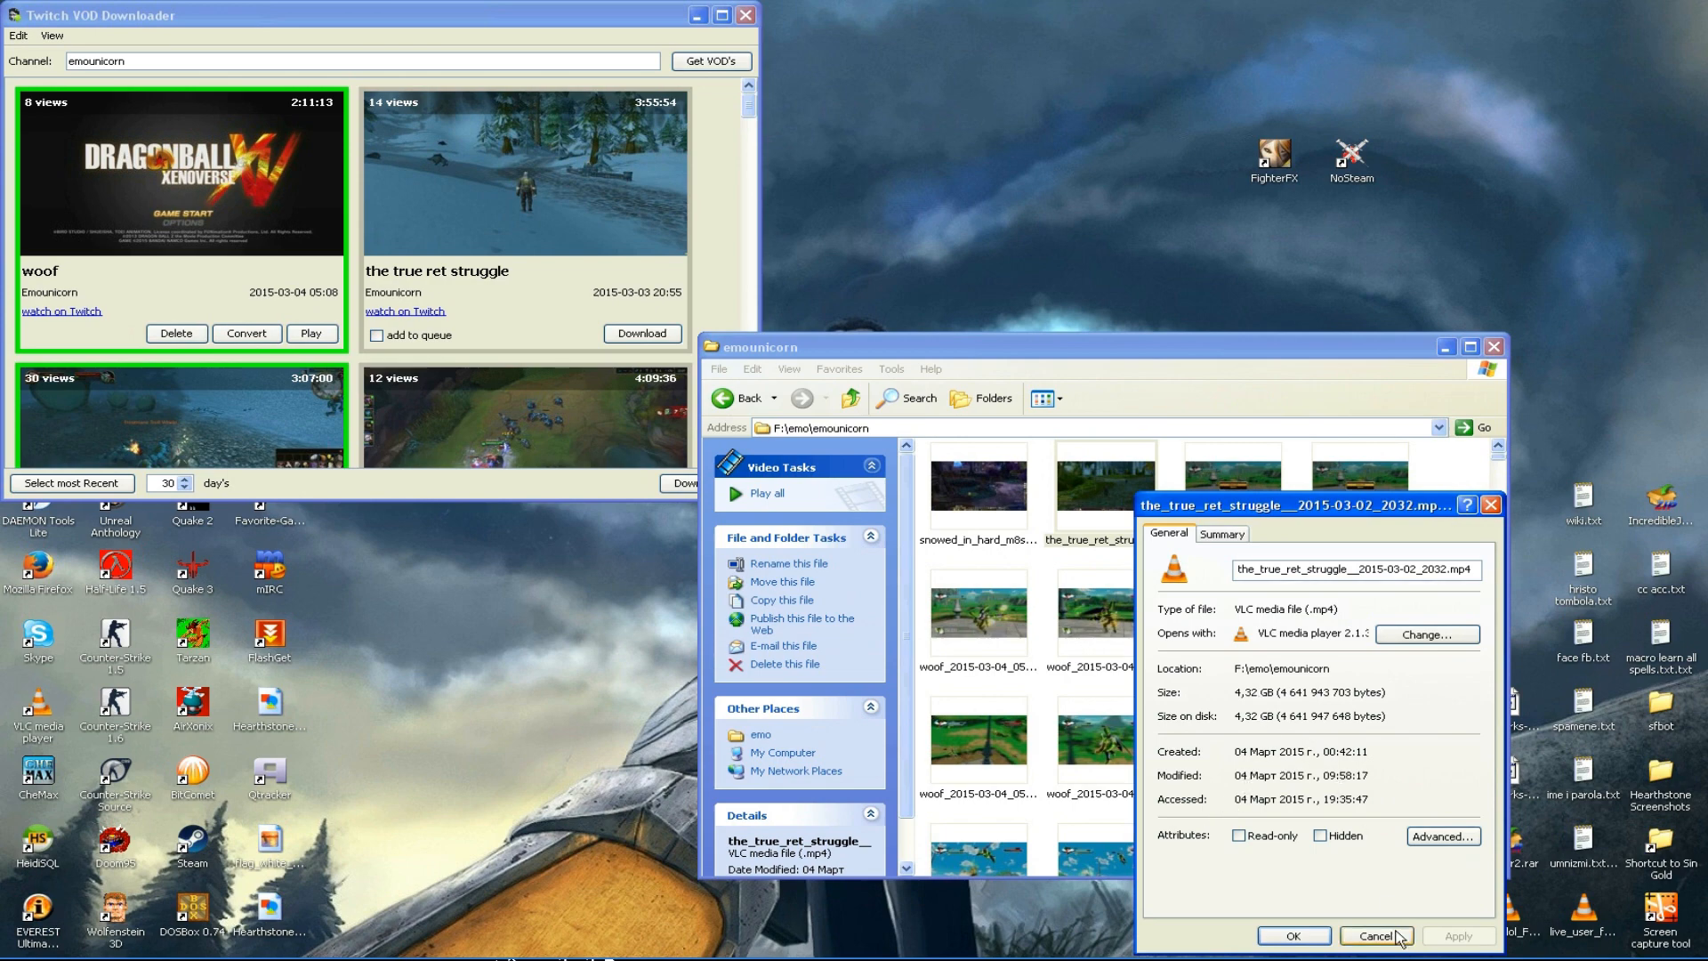
left_click(1375, 935)
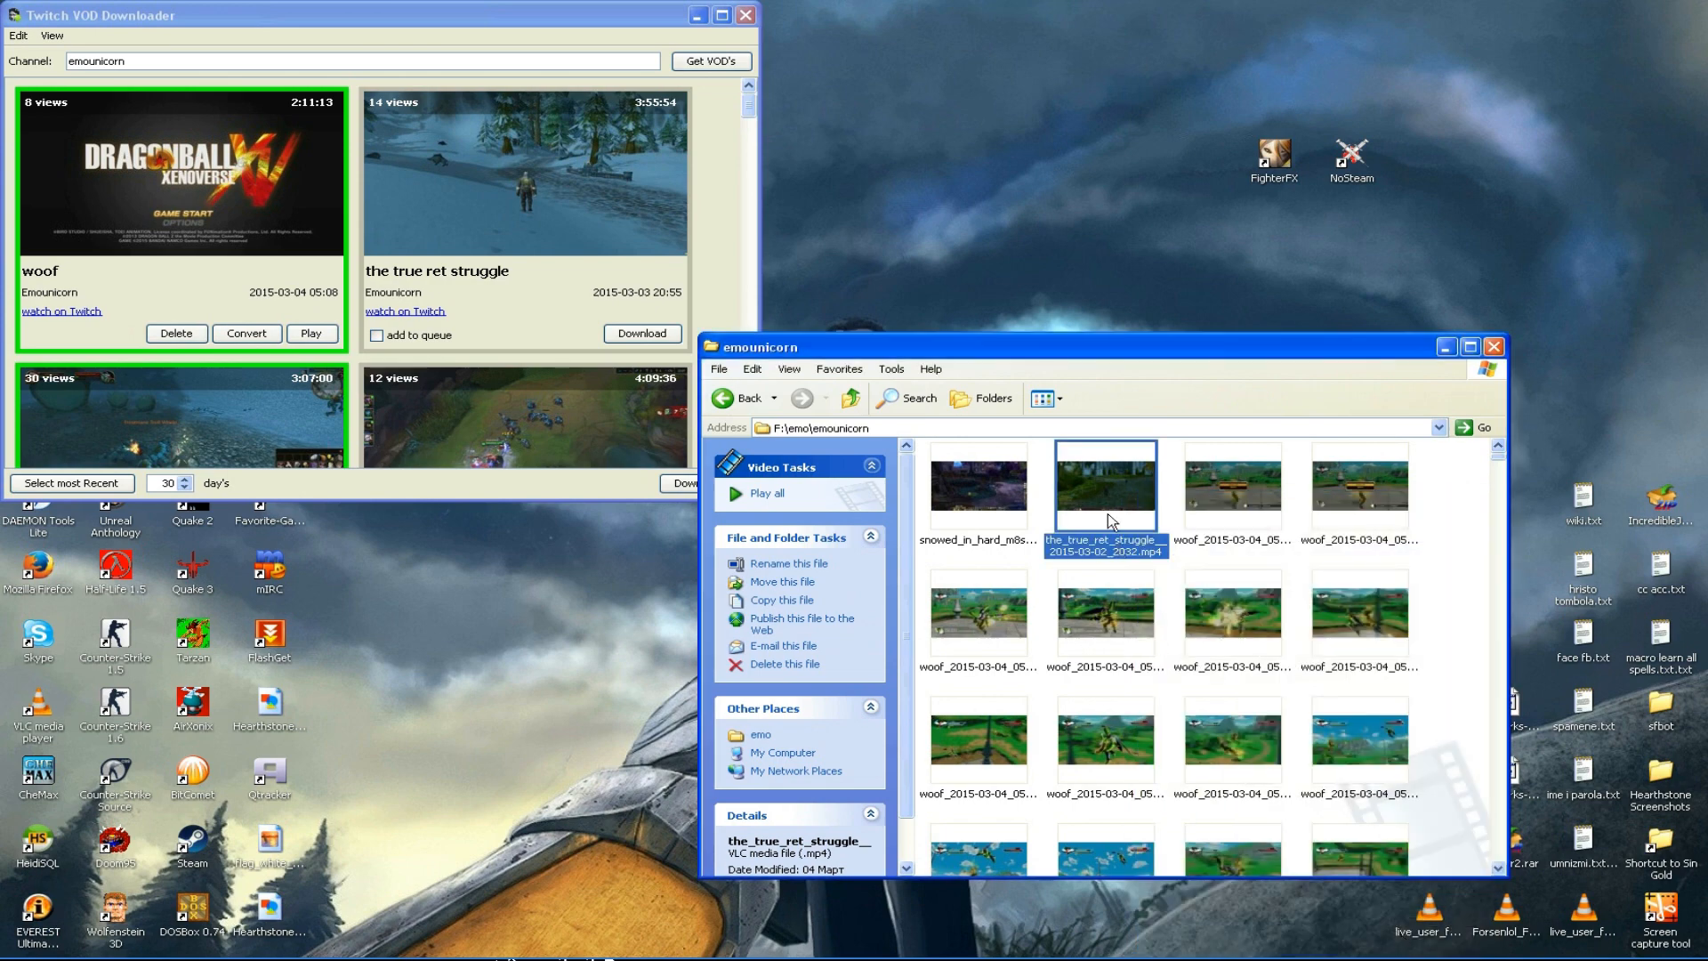
double_click(1105, 484)
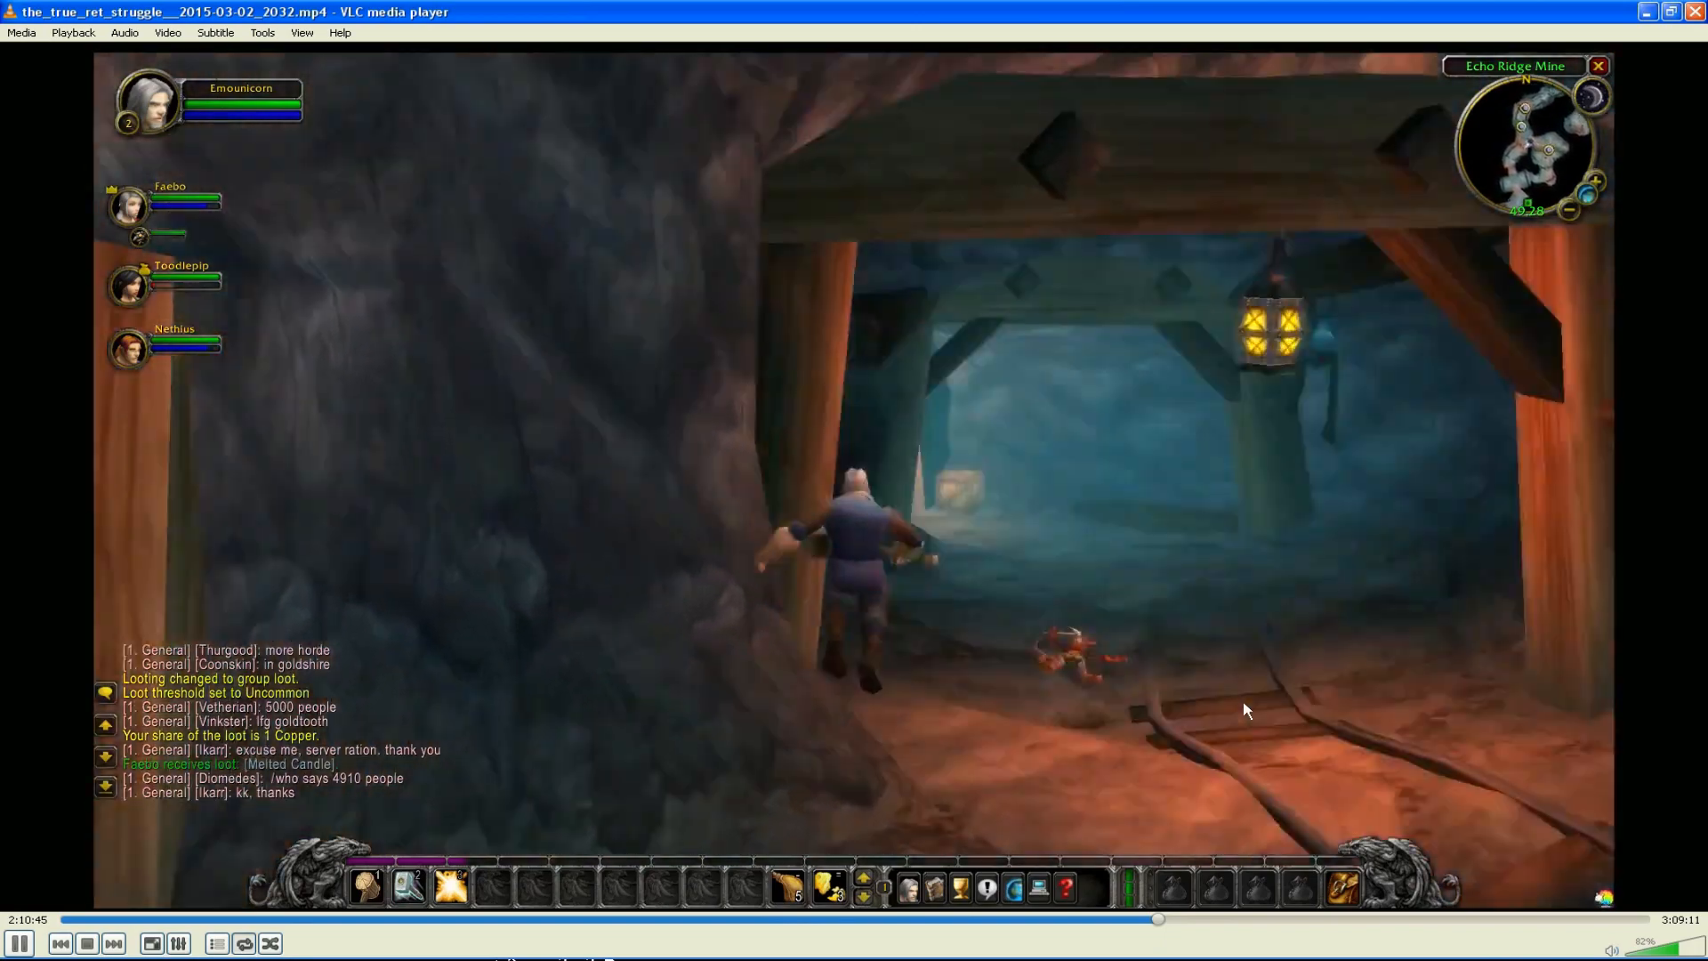
Step: Bring up VLC's playback context menu on the 3:09:11 true ret struggle video
right_click(1247, 709)
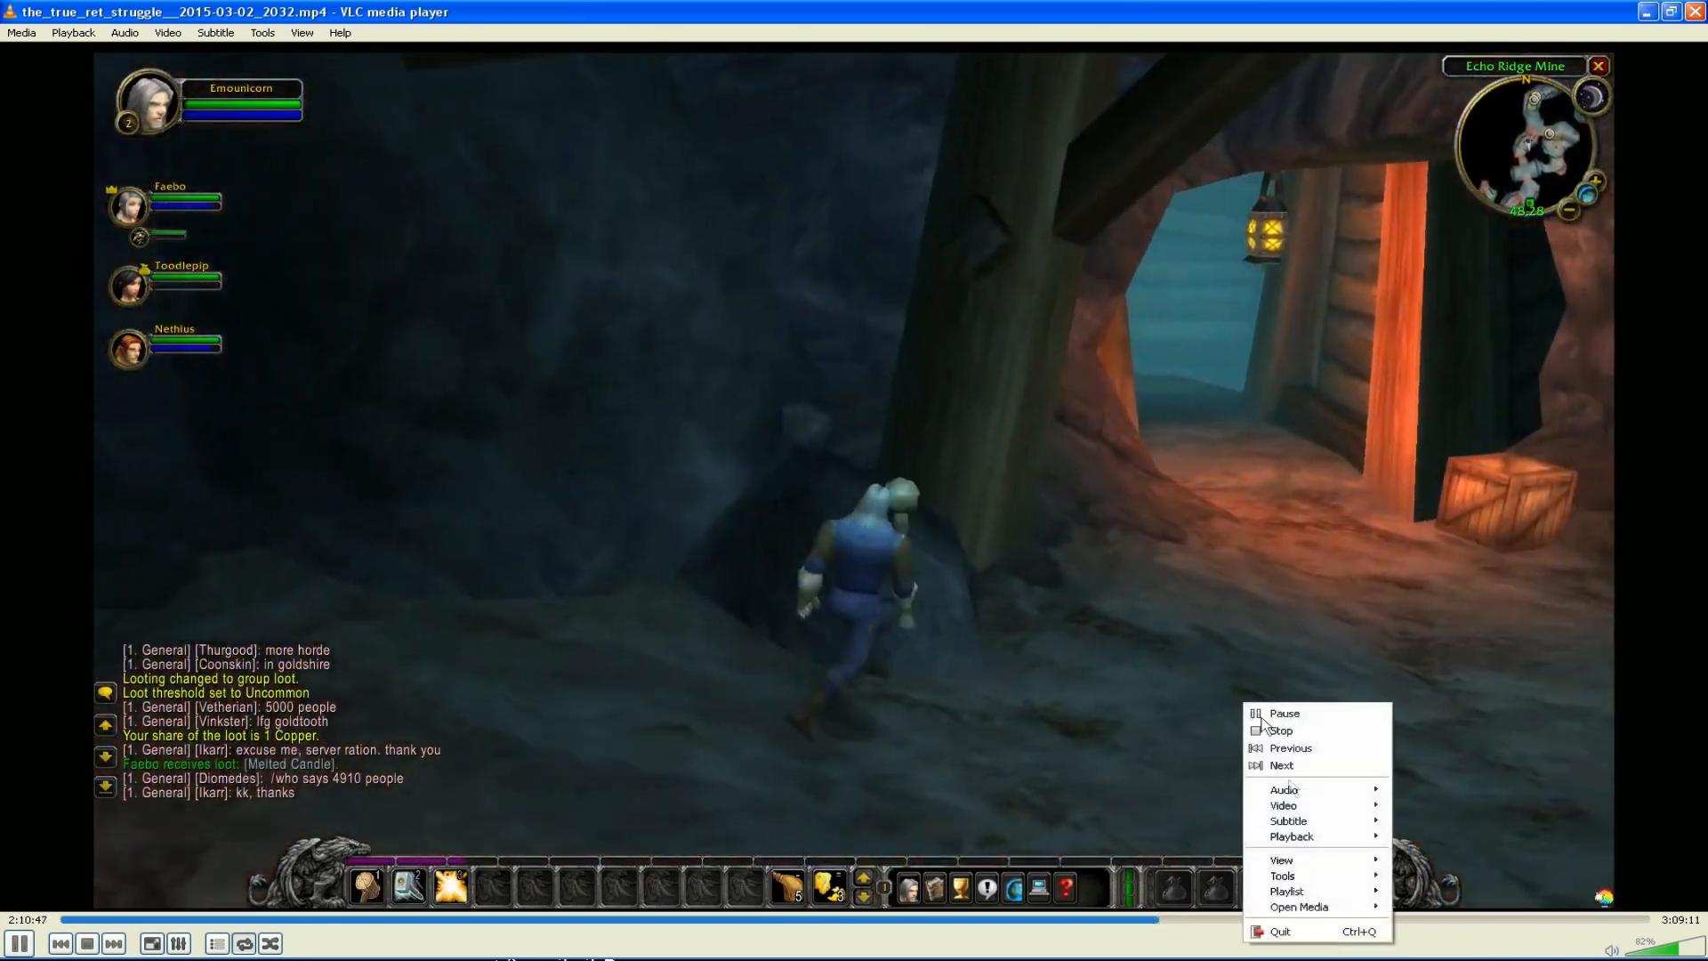